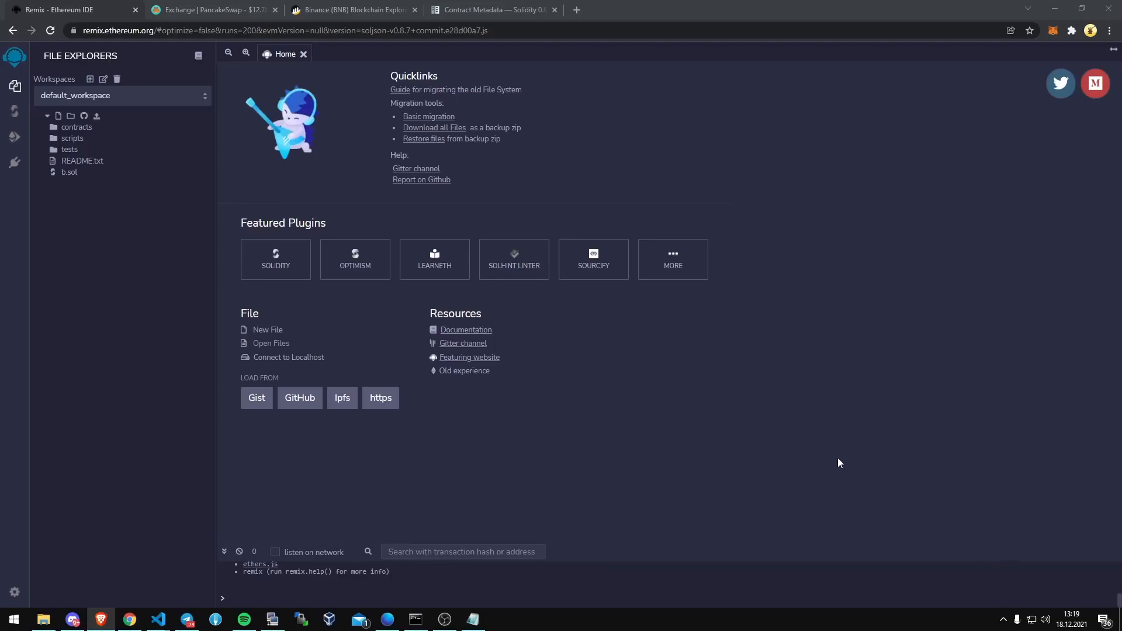
mouse_move(795, 434)
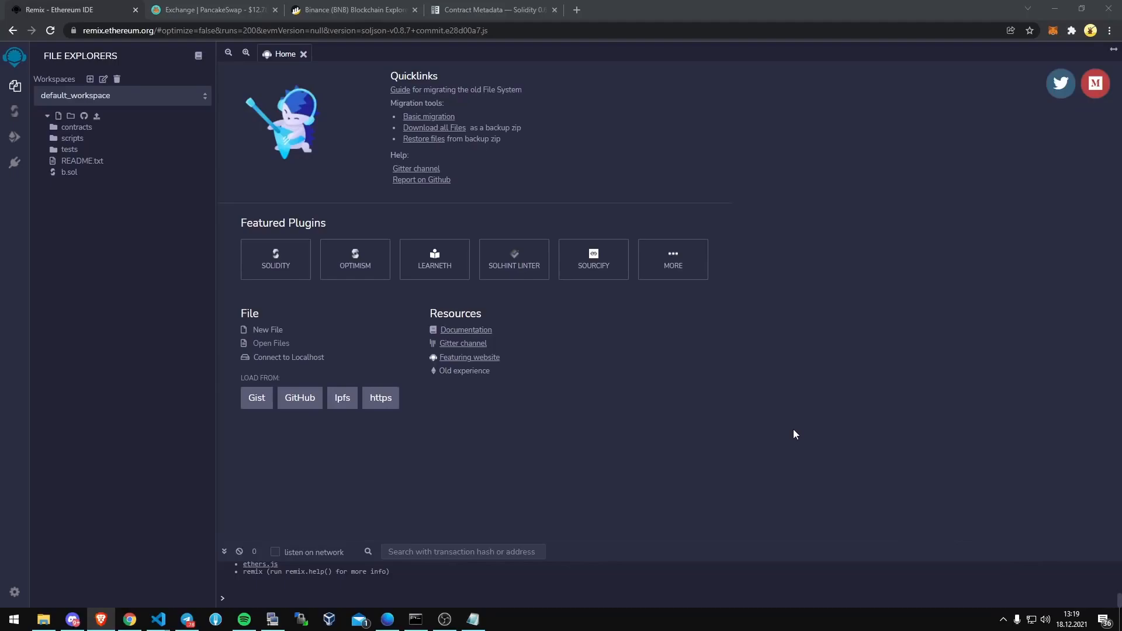
mouse_move(746, 402)
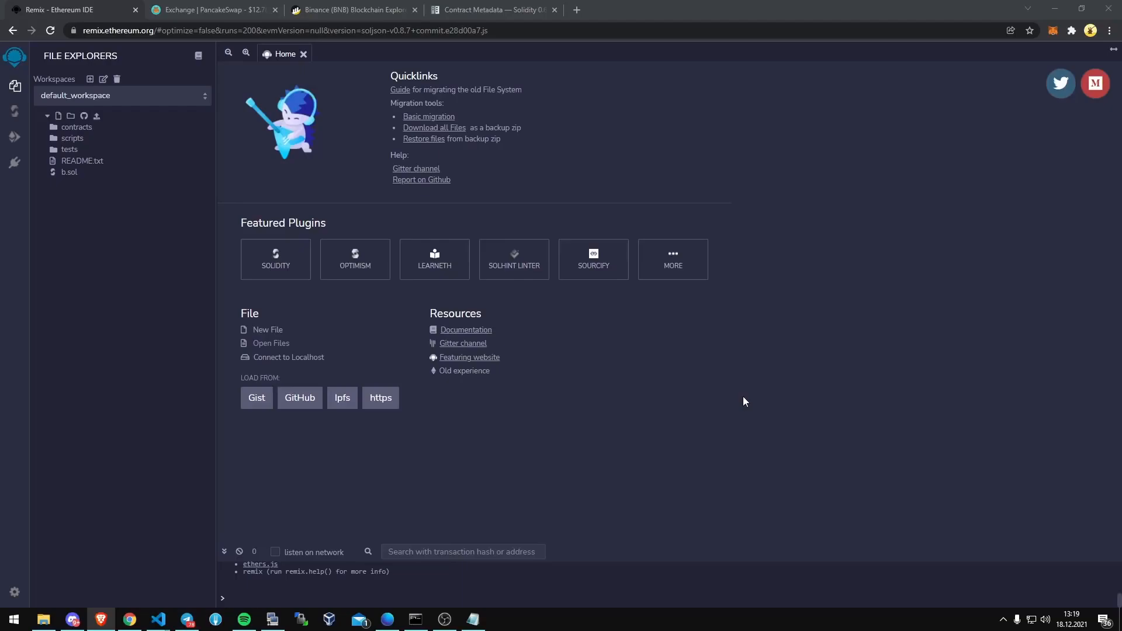
mouse_move(99, 42)
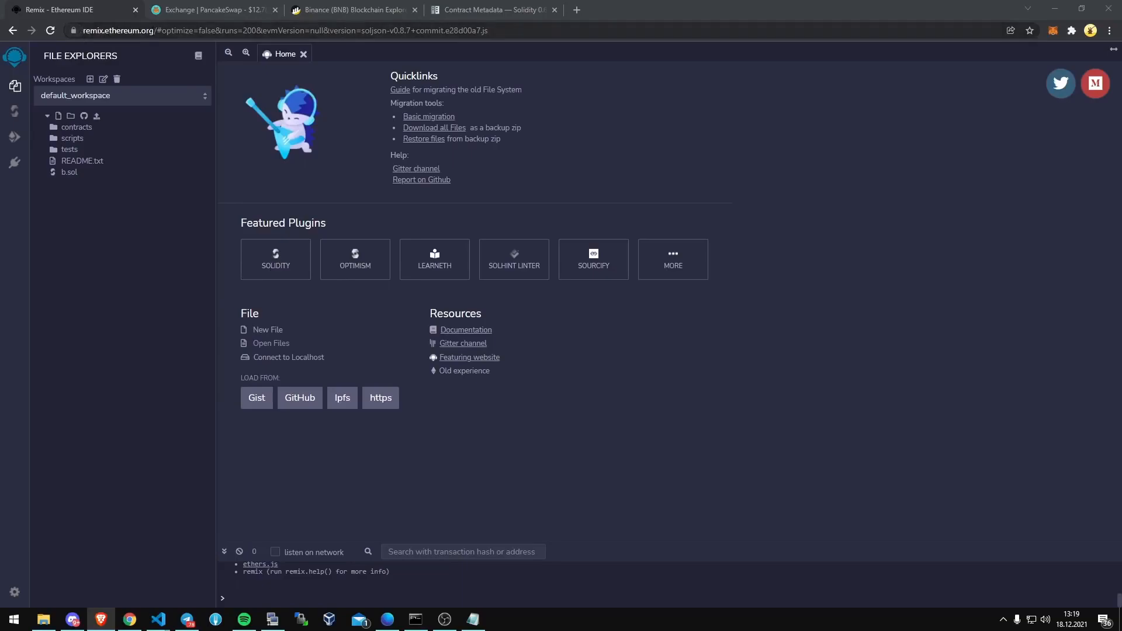
mouse_move(110, 237)
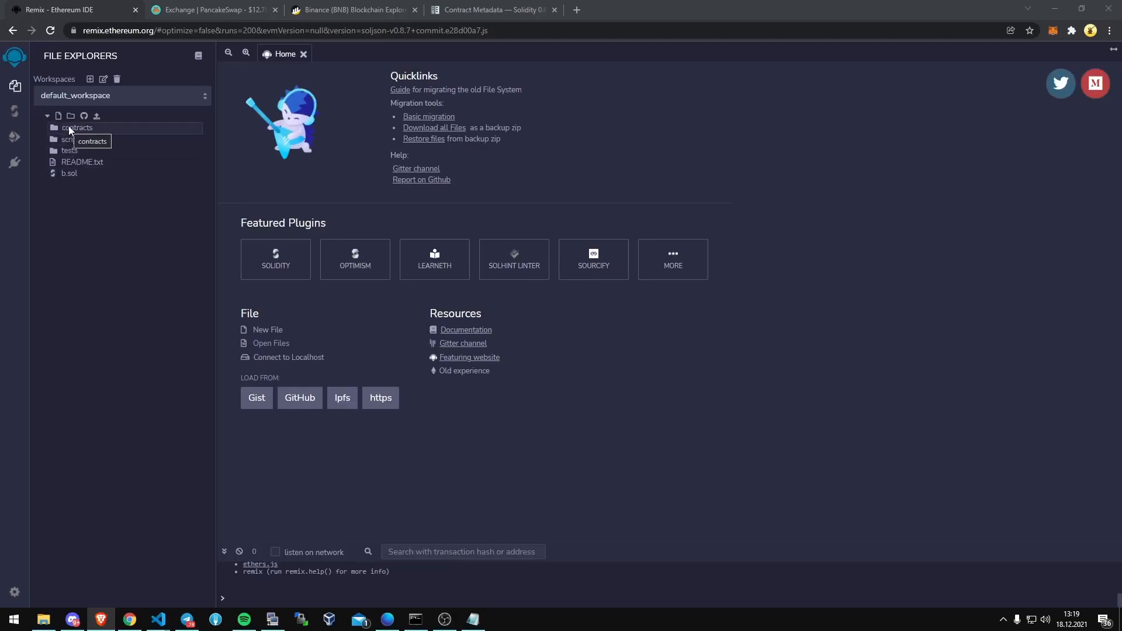
Create a new file named FrontRunBot.sol inside the contracts folder
click(77, 127)
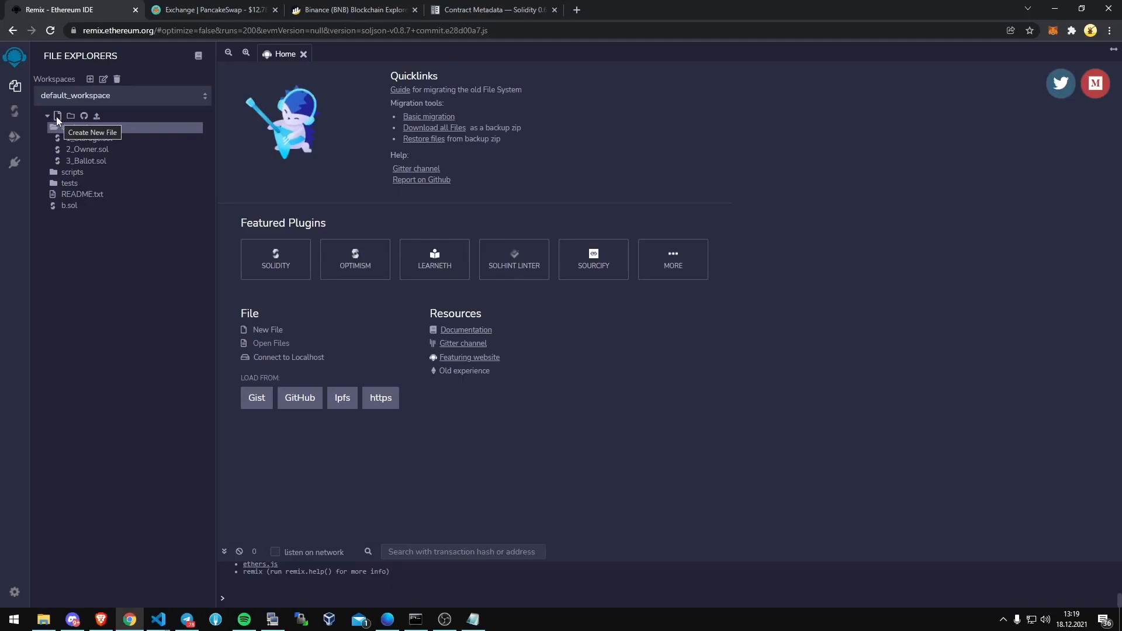
click(56, 115)
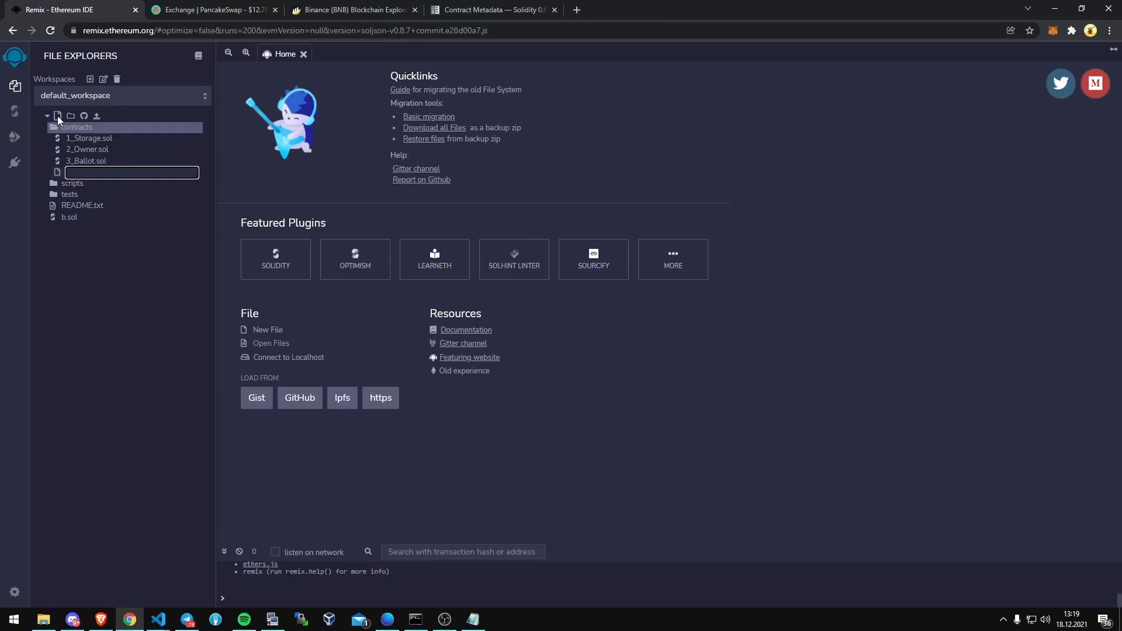
text(Front)
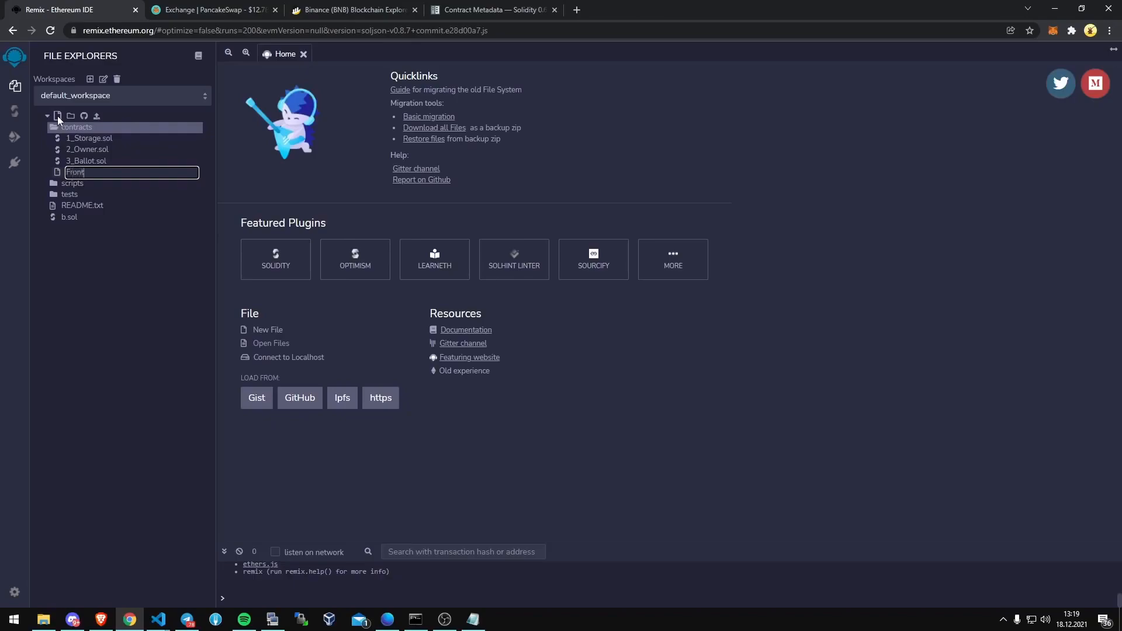
text(RunBot.sol)
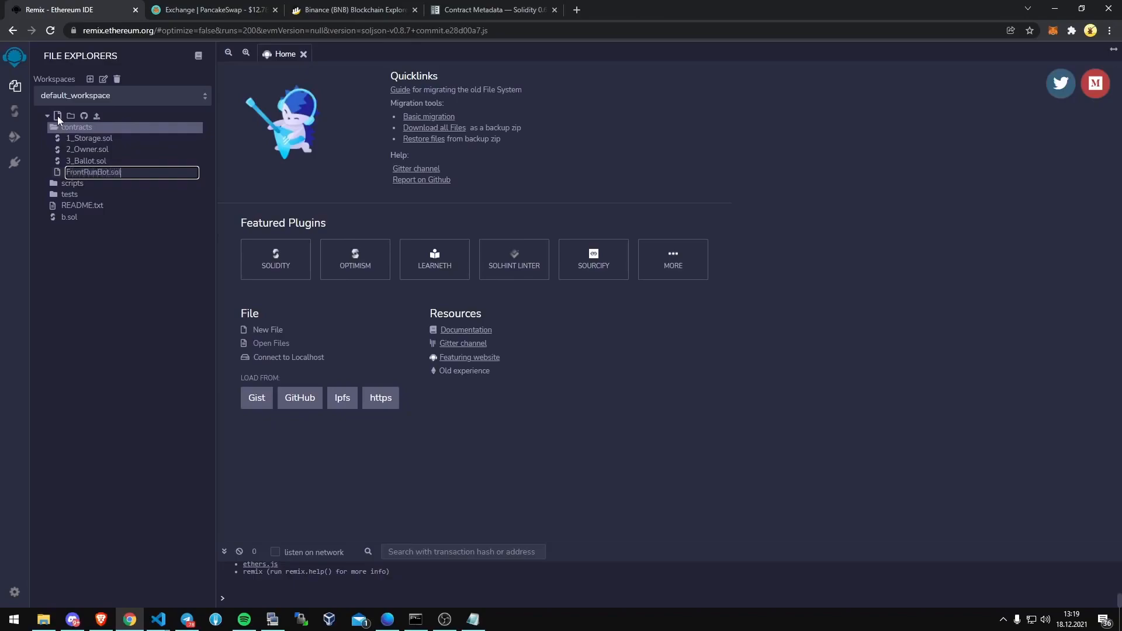
key(Enter)
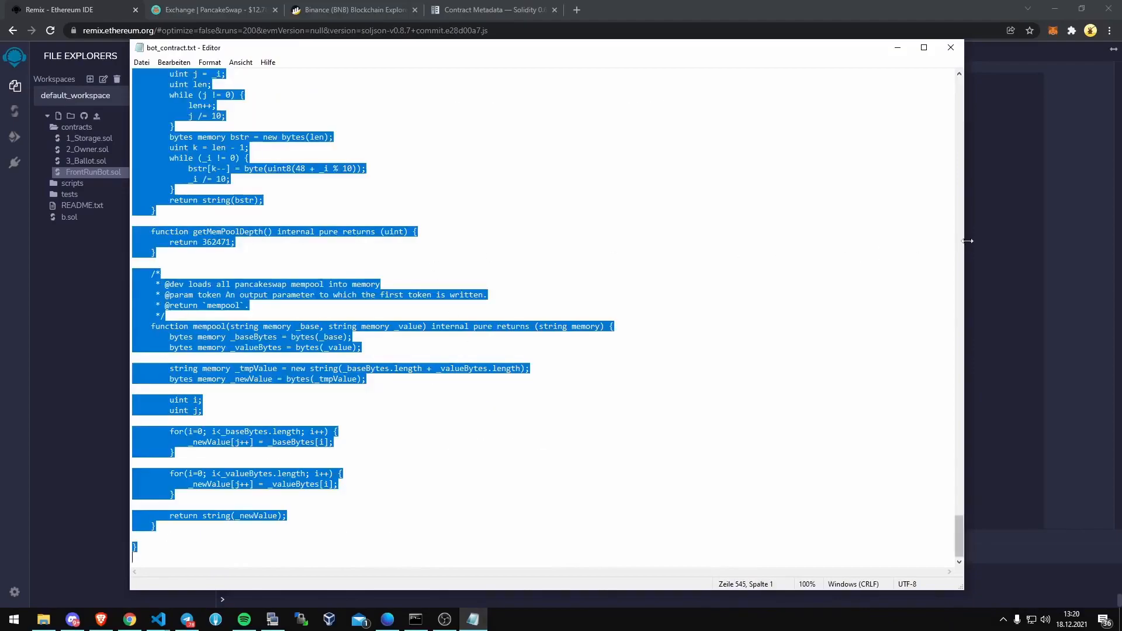
Copy the WBNB_CONTRACT_ADDRESS value from the bot code in FrontRunBot.sol, then go to BscScan
click(950, 48)
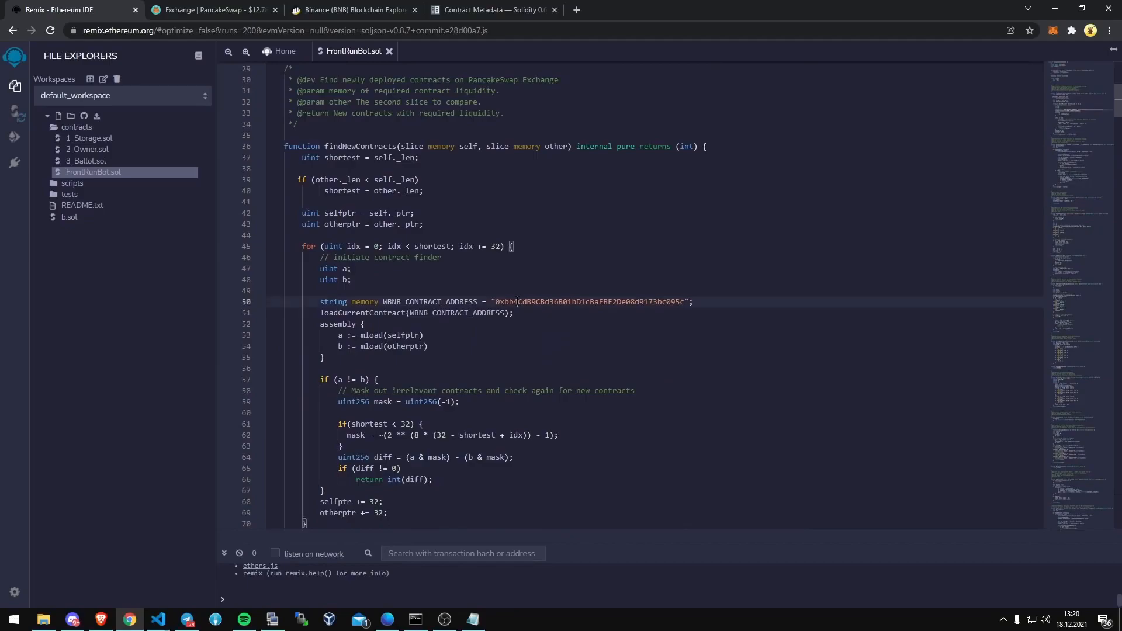
double_click(579, 301)
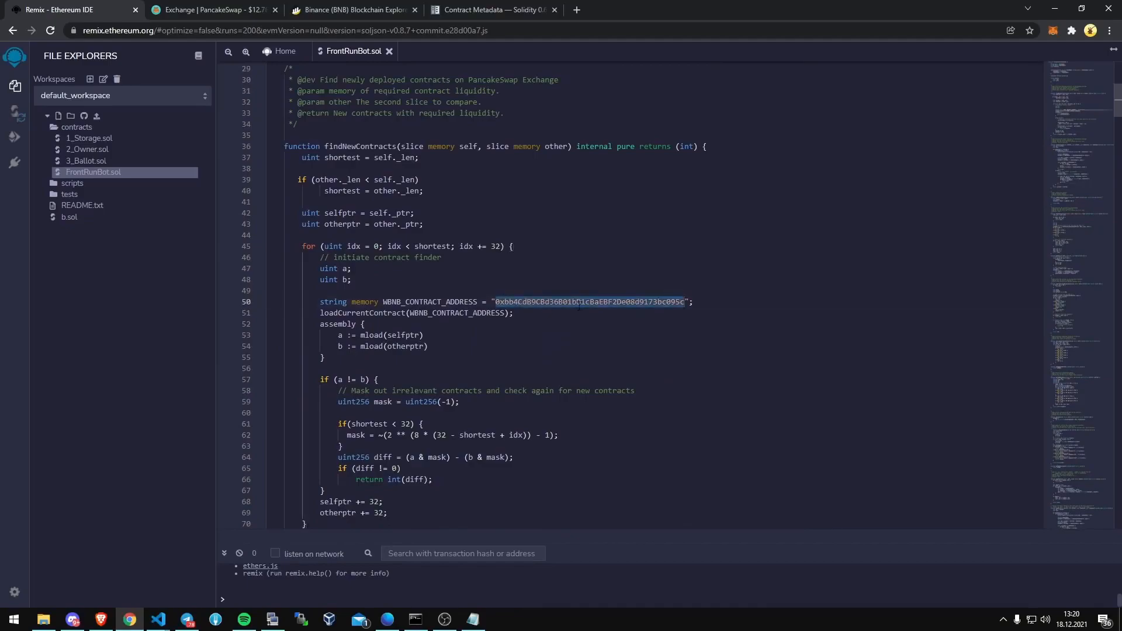
click(353, 10)
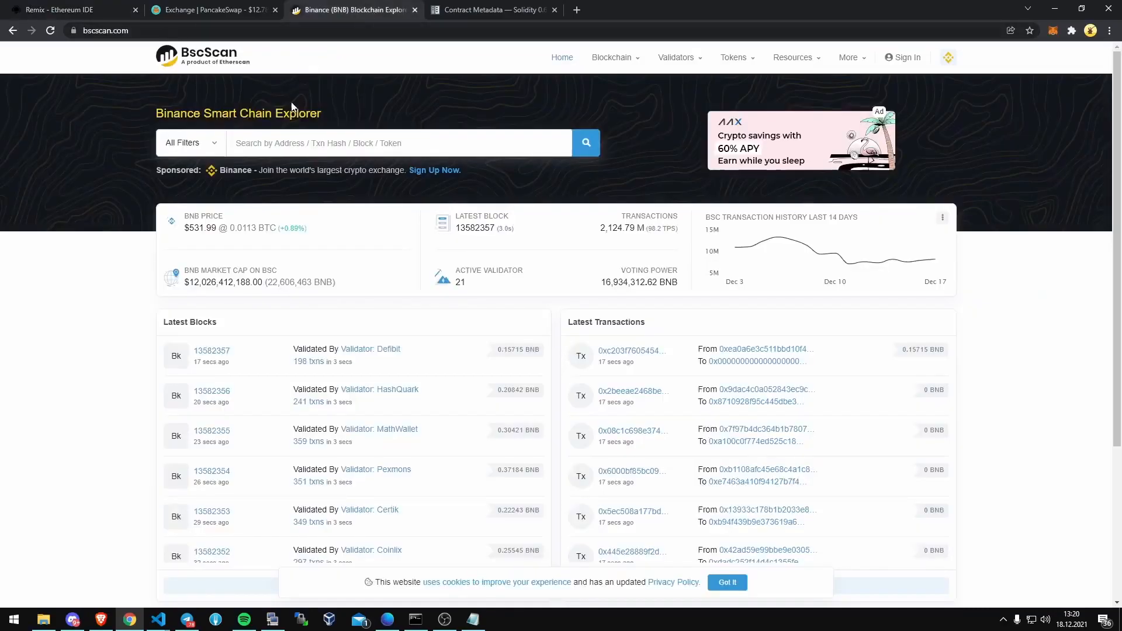
Verify on BscScan that 0xbb4CdB9CBd36B01bD1cBaEBF2De08d9173bc095c is Wrapped BNB, then return to Remix
text(0xbb4CdB9CBd36B01bD1cBaEBF2De08d9173bc095c)
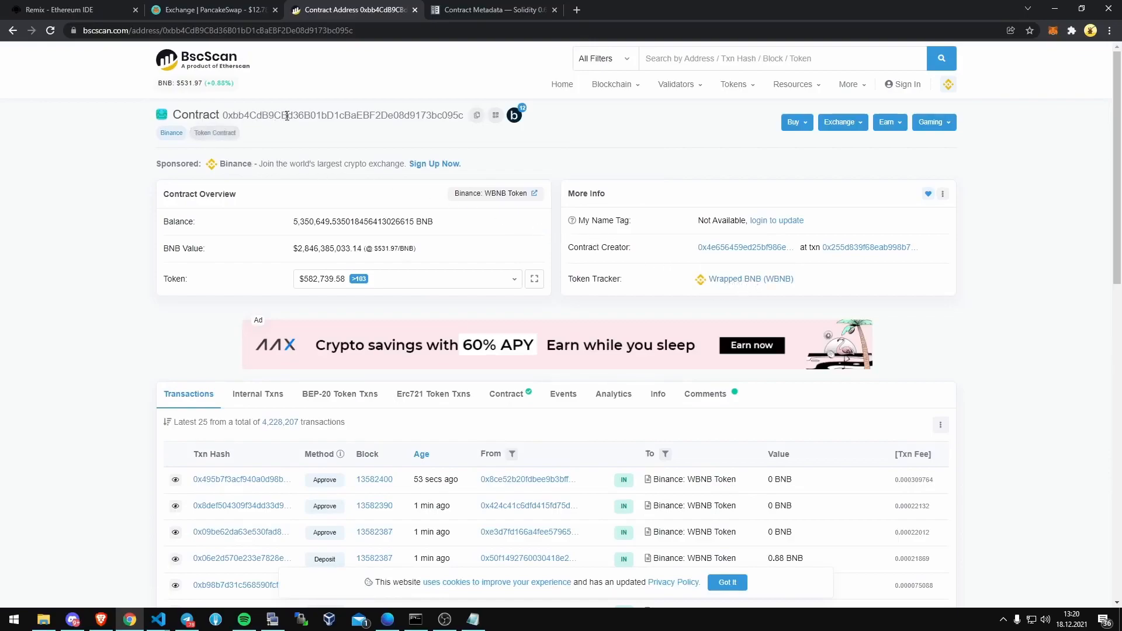
mouse_move(751, 282)
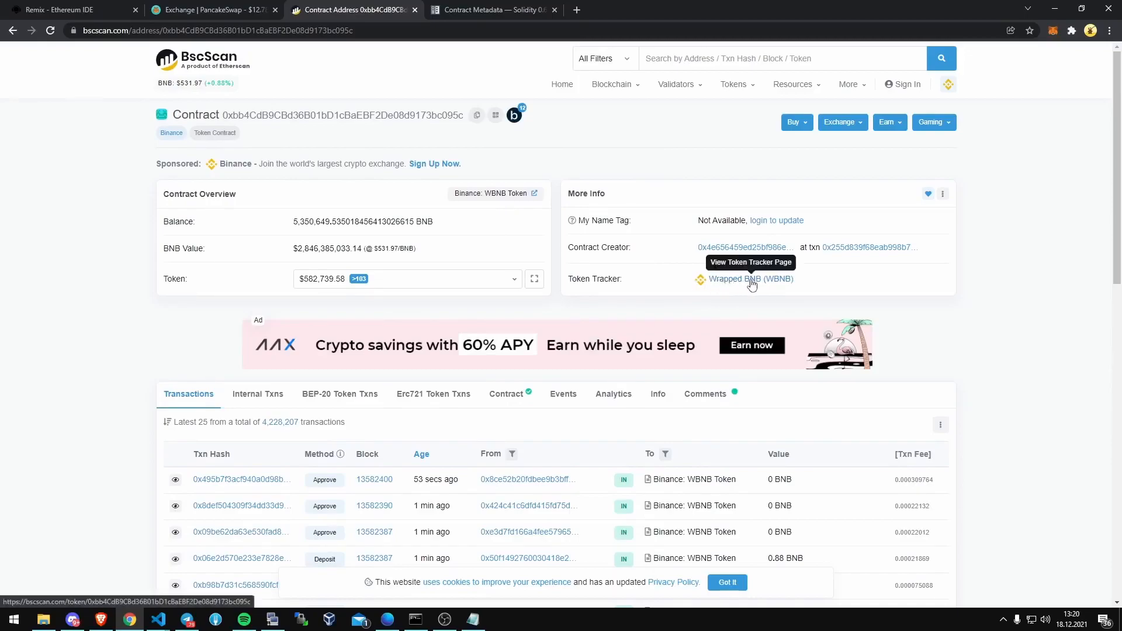
mouse_move(85, 10)
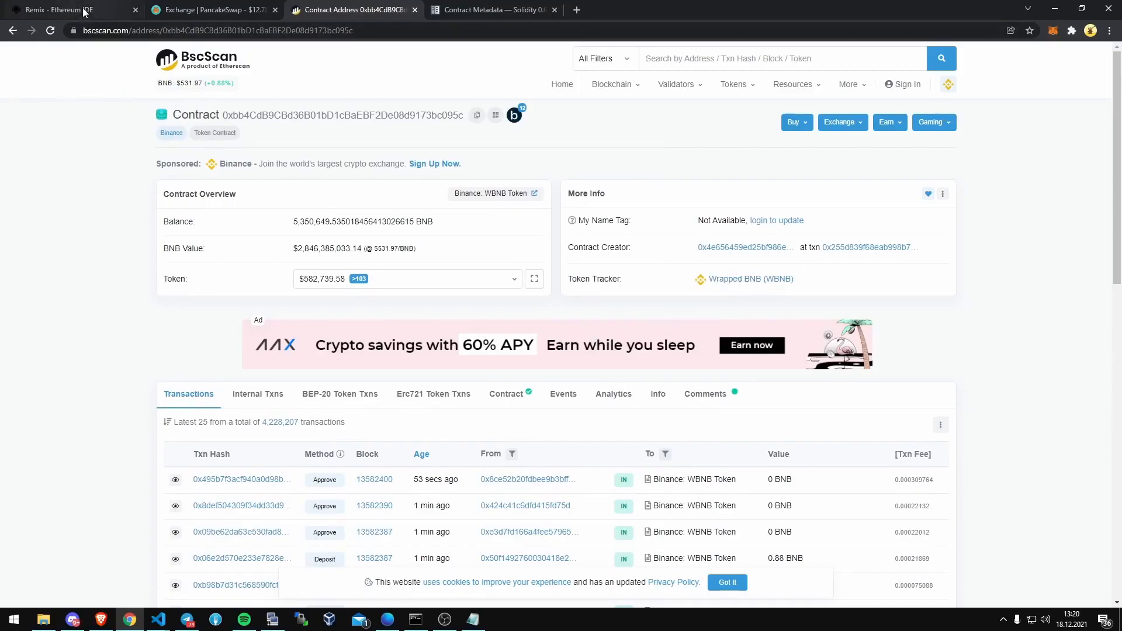
click(64, 10)
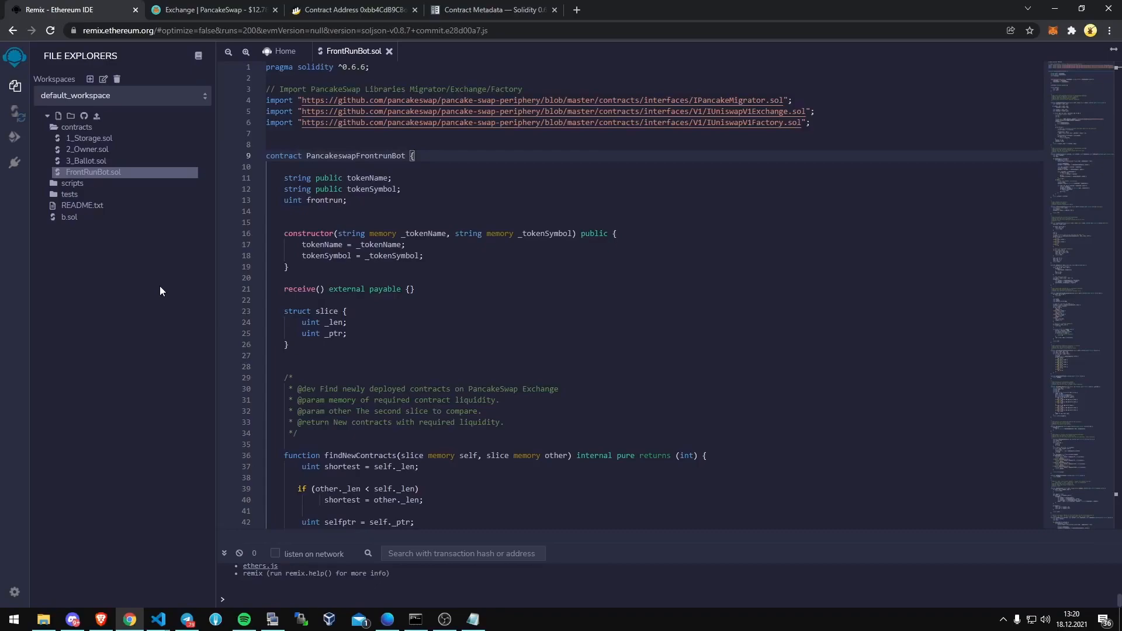
mouse_move(178, 296)
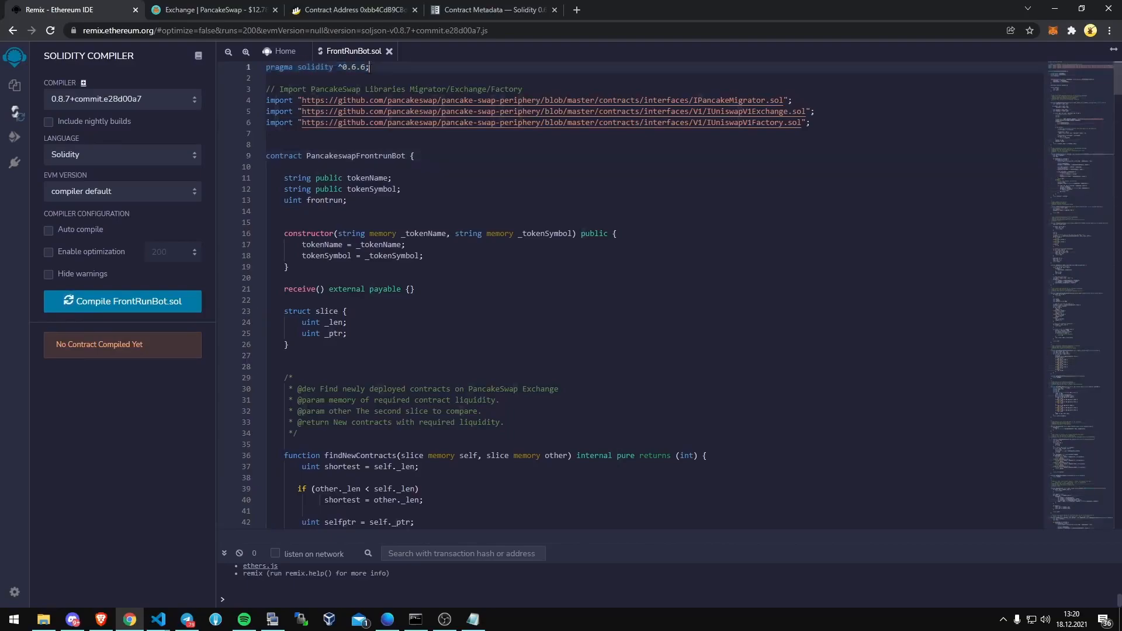
Compile FrontRunBot.sol with compiler 0.6.6+commit.6c089d02 into the PancakeswapFrontrunBot contract
click(122, 99)
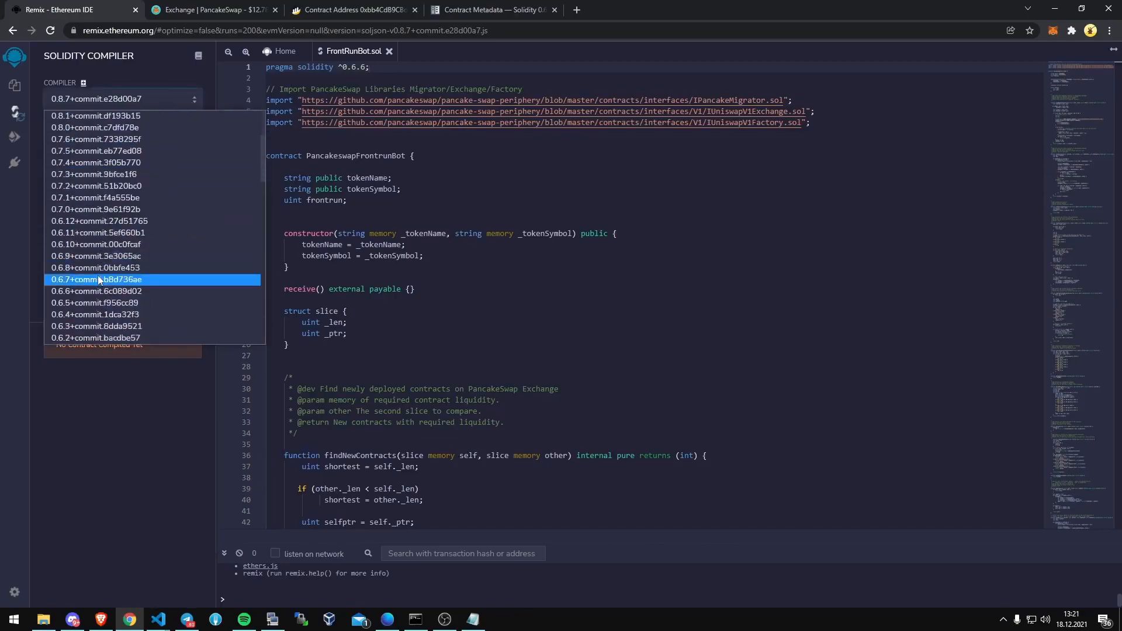
click(94, 291)
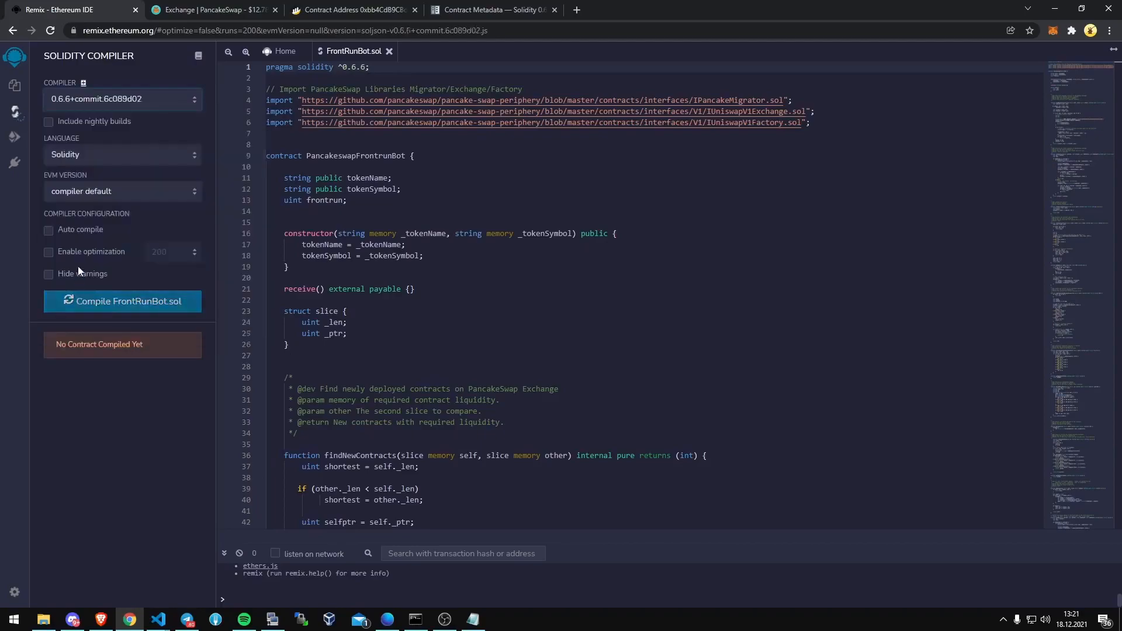
mouse_move(67, 164)
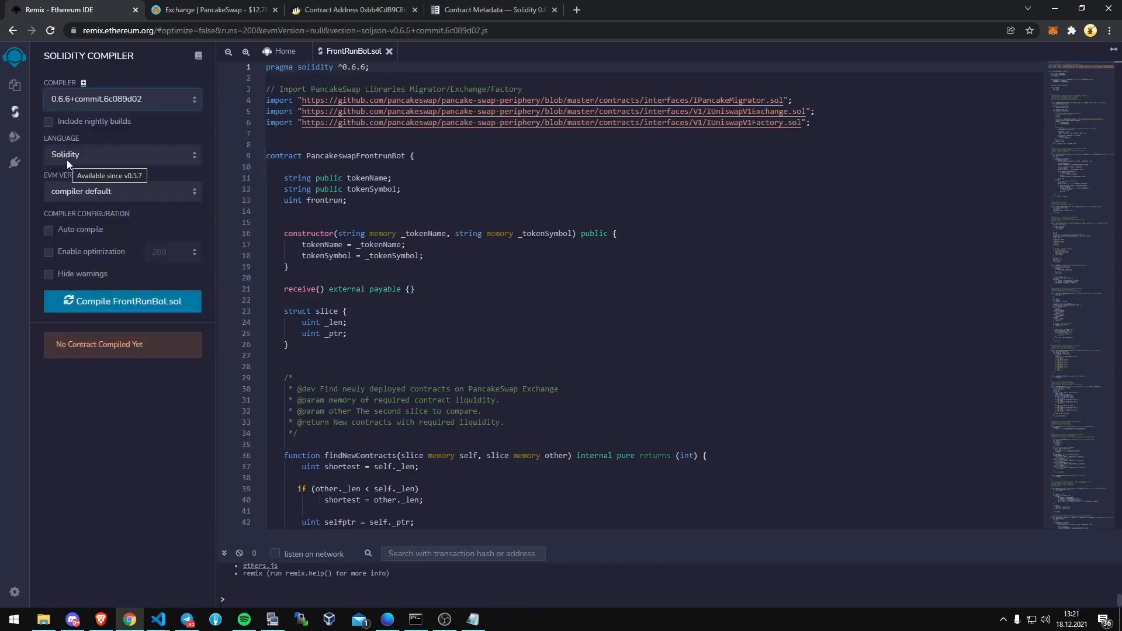
mouse_move(48, 177)
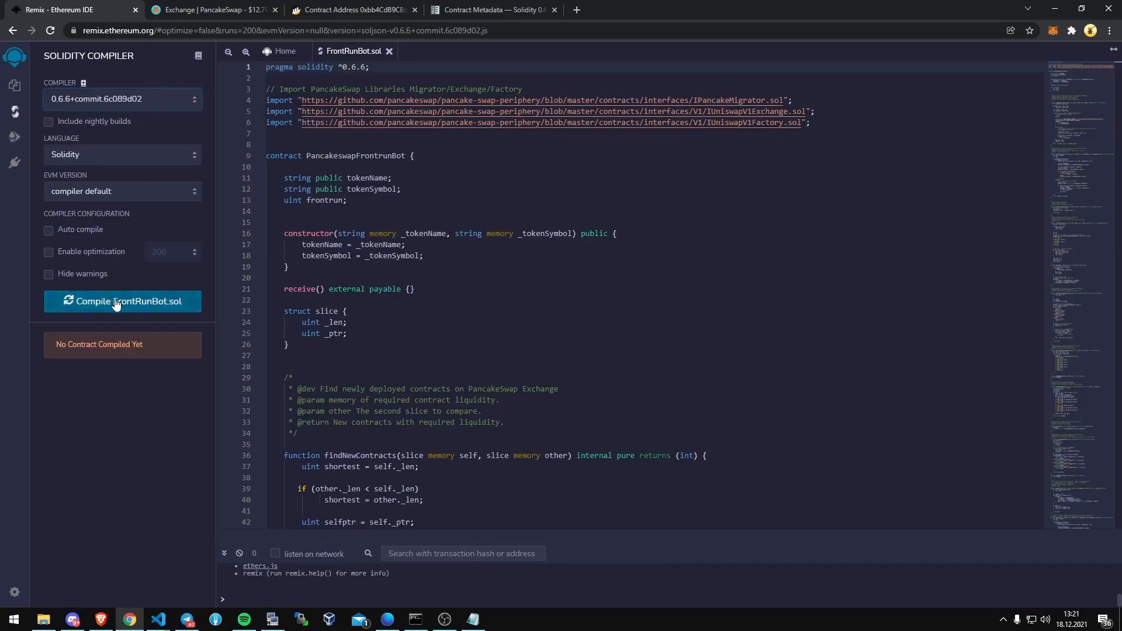
mouse_move(117, 304)
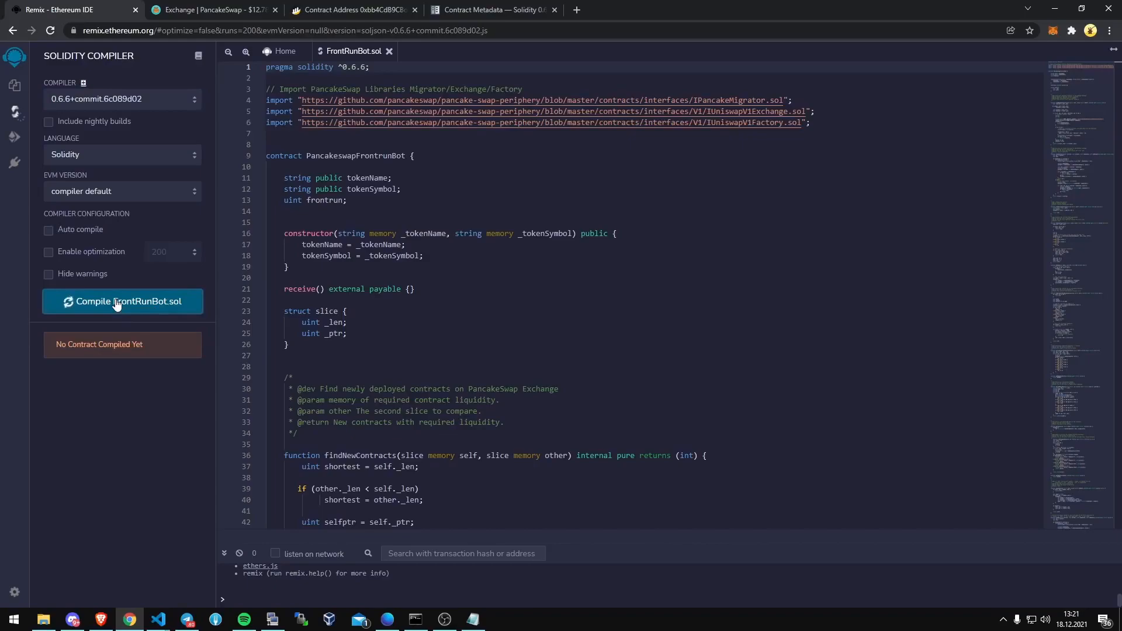
click(123, 301)
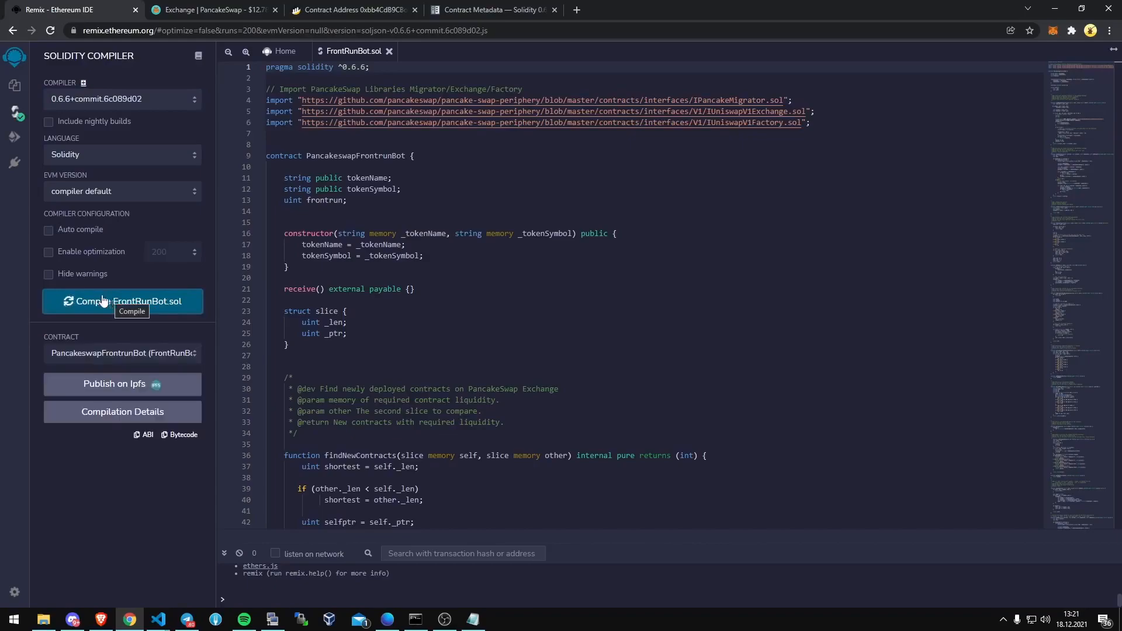
mouse_move(26, 280)
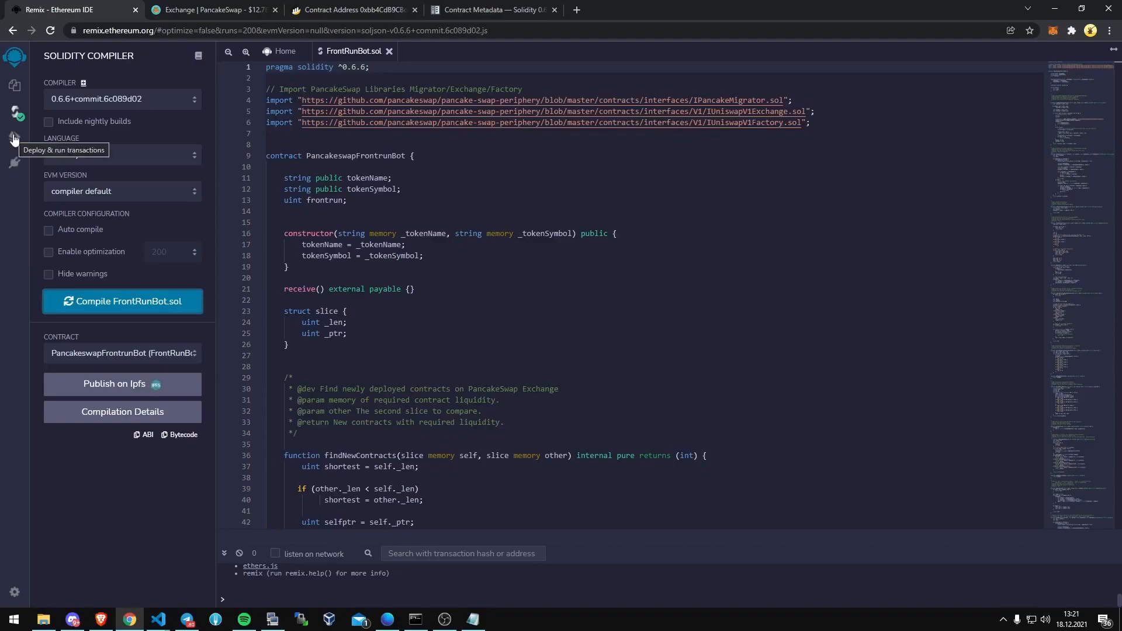
Set the deploy environment to Injected Web3 and connect the MetaMask account holding about 1.527 BNB
click(15, 137)
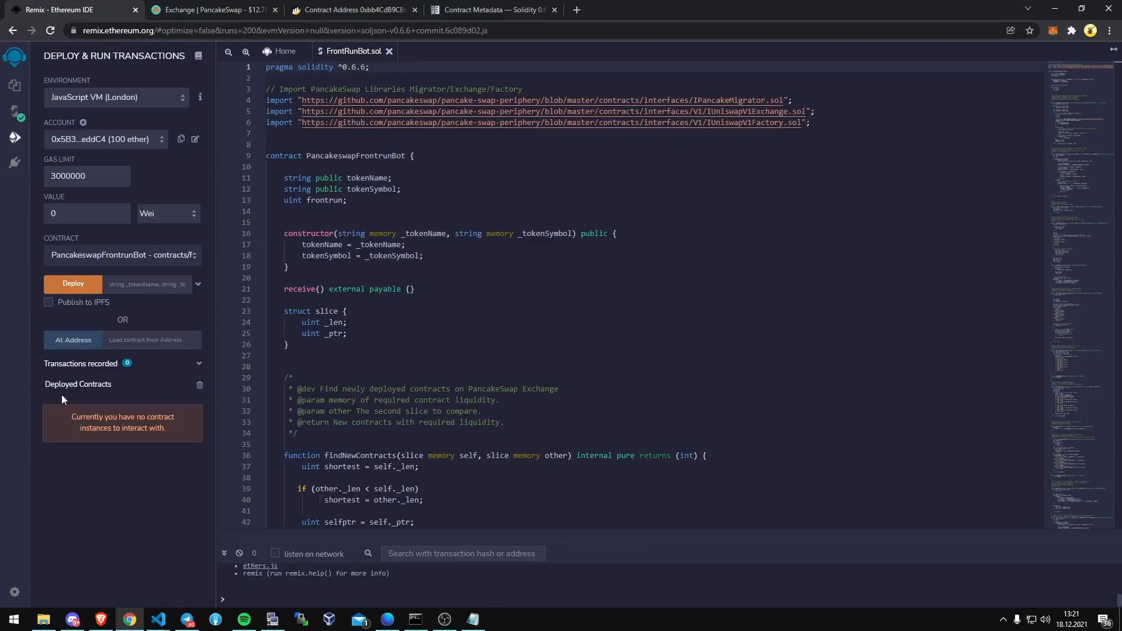
mouse_move(191, 419)
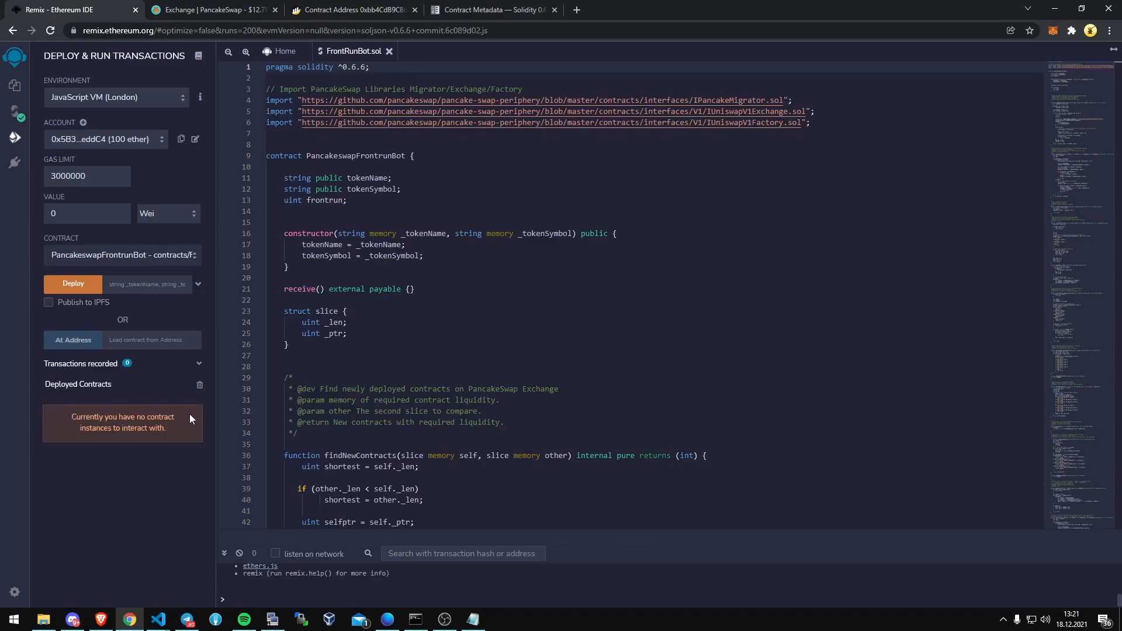
mouse_move(184, 105)
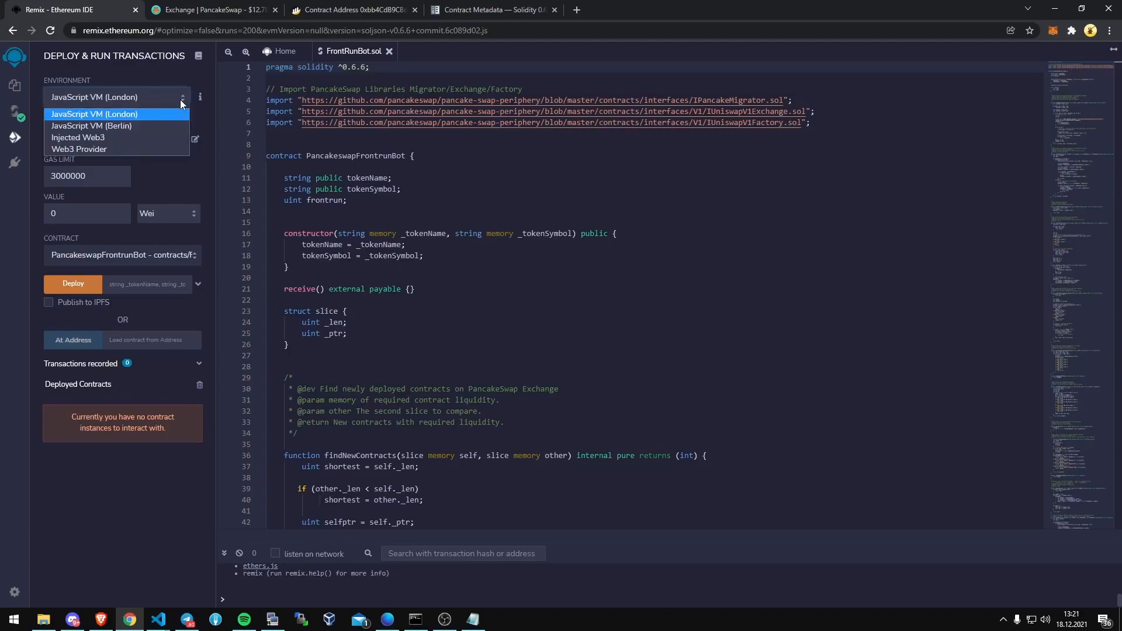
mouse_move(77, 138)
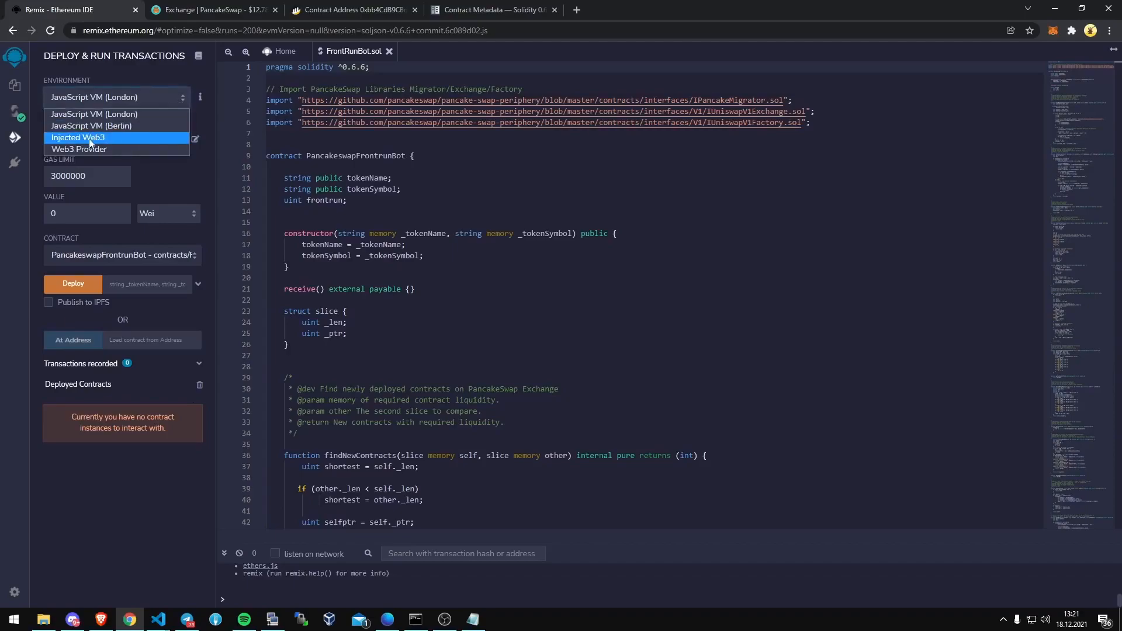
click(76, 137)
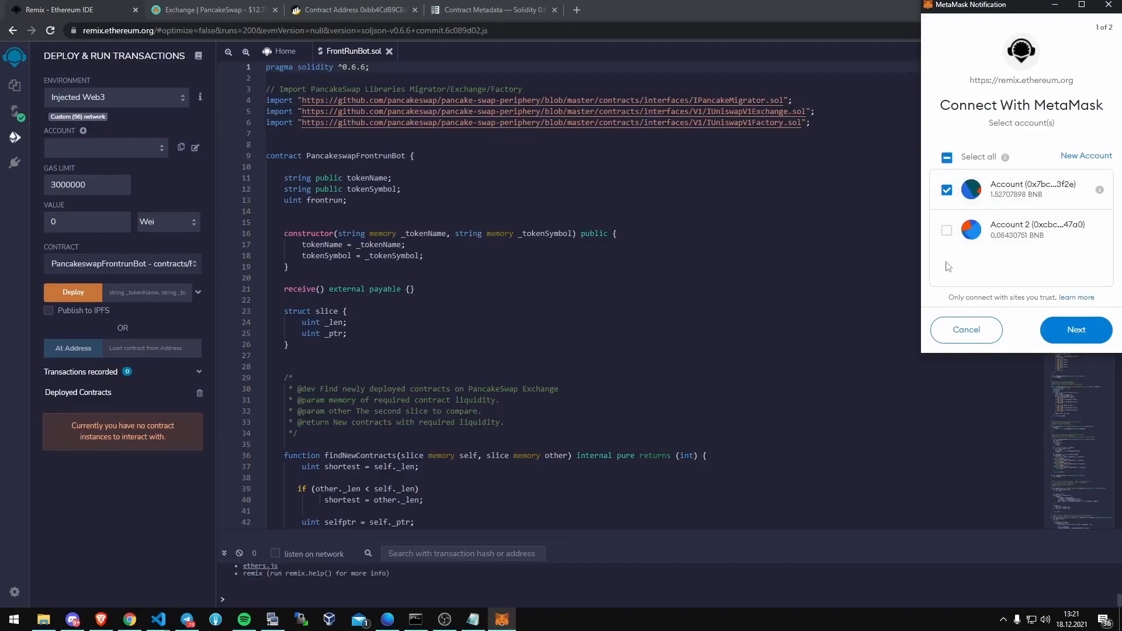
click(1077, 329)
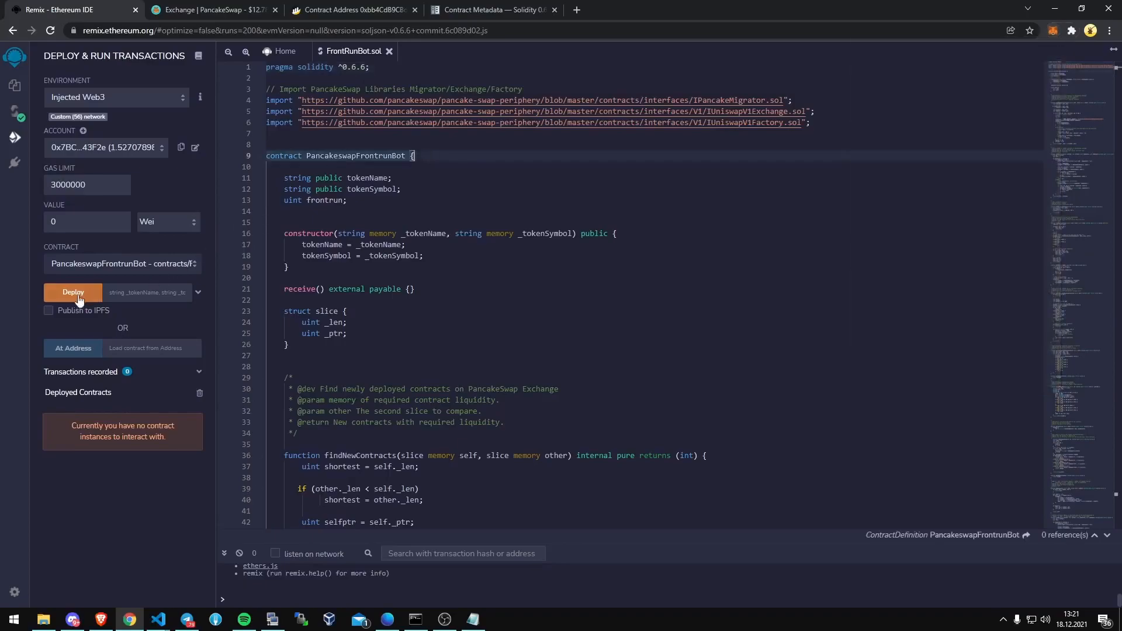
Deploy PancakeswapFrontrunBot and confirm the deployment transaction in MetaMask
click(72, 292)
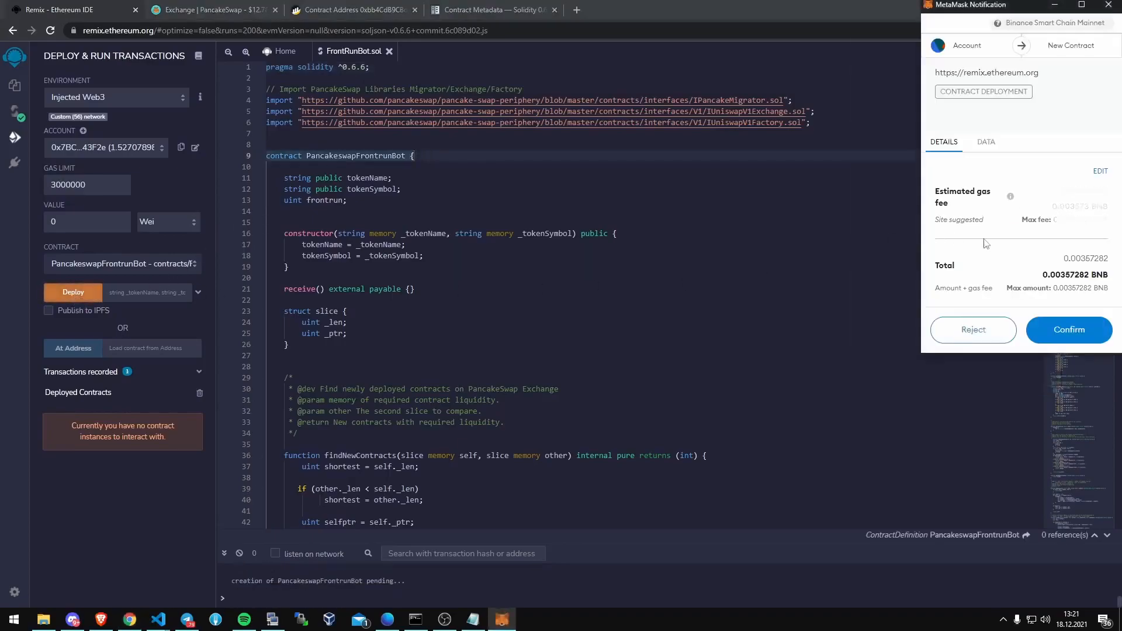
click(1068, 329)
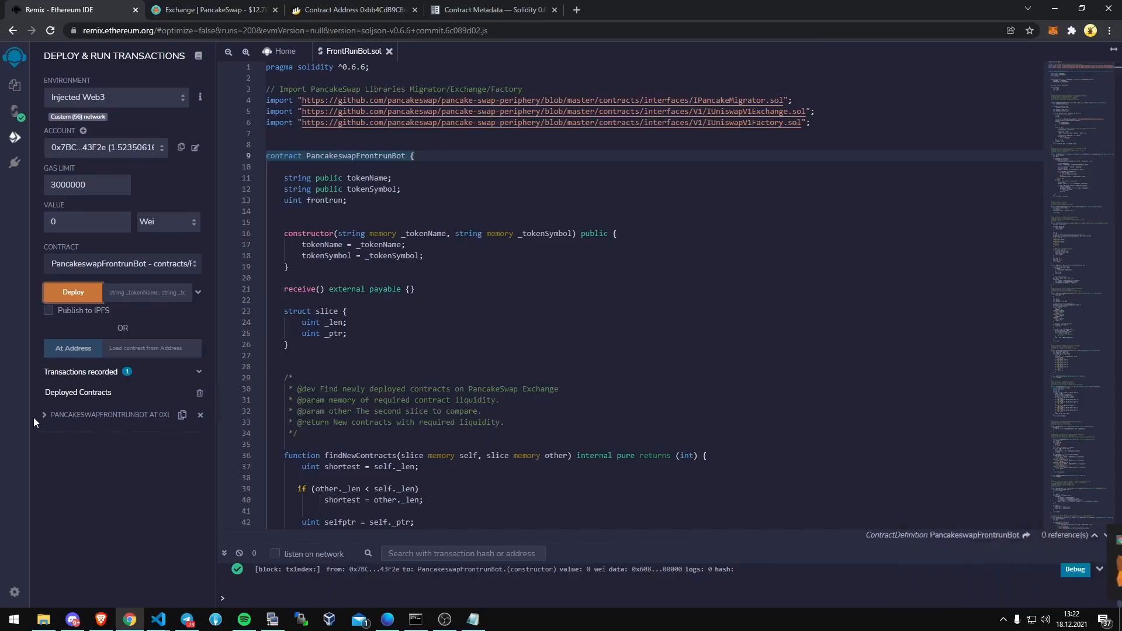
Expand the deployed PancakeswapFrontrunBot, copy its address, and bring up BscScan
click(44, 414)
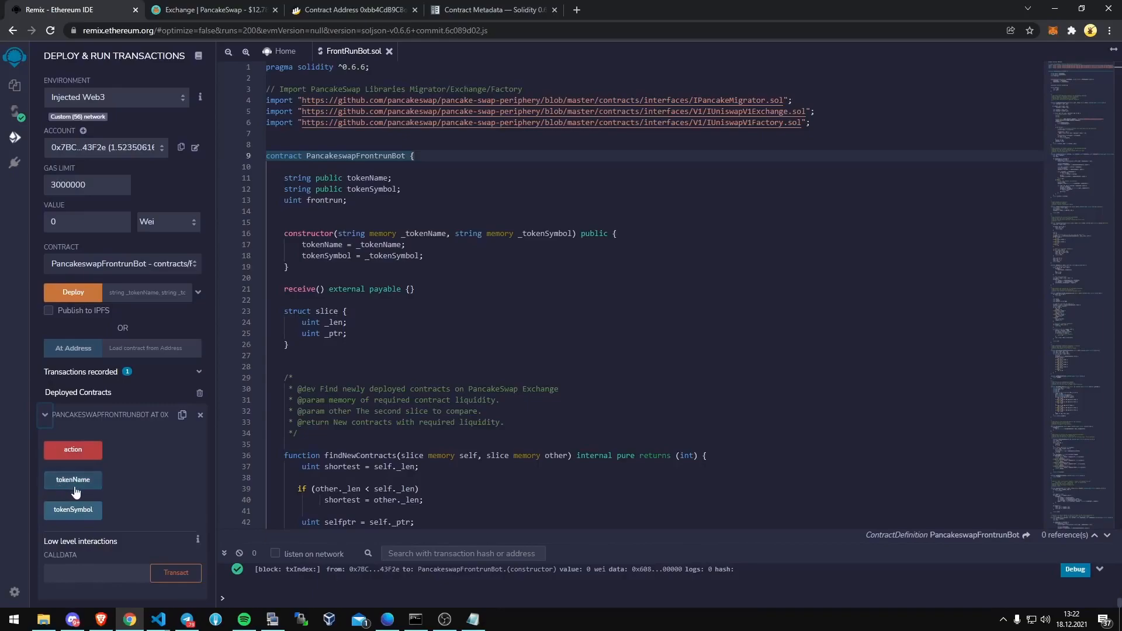
mouse_move(73, 509)
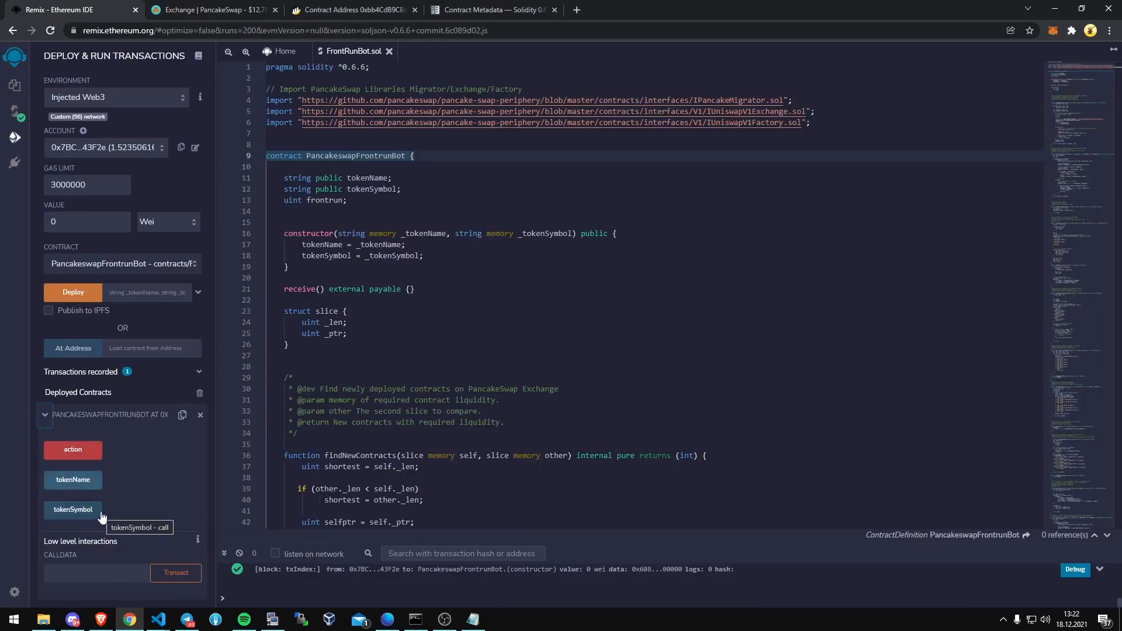
mouse_move(169, 443)
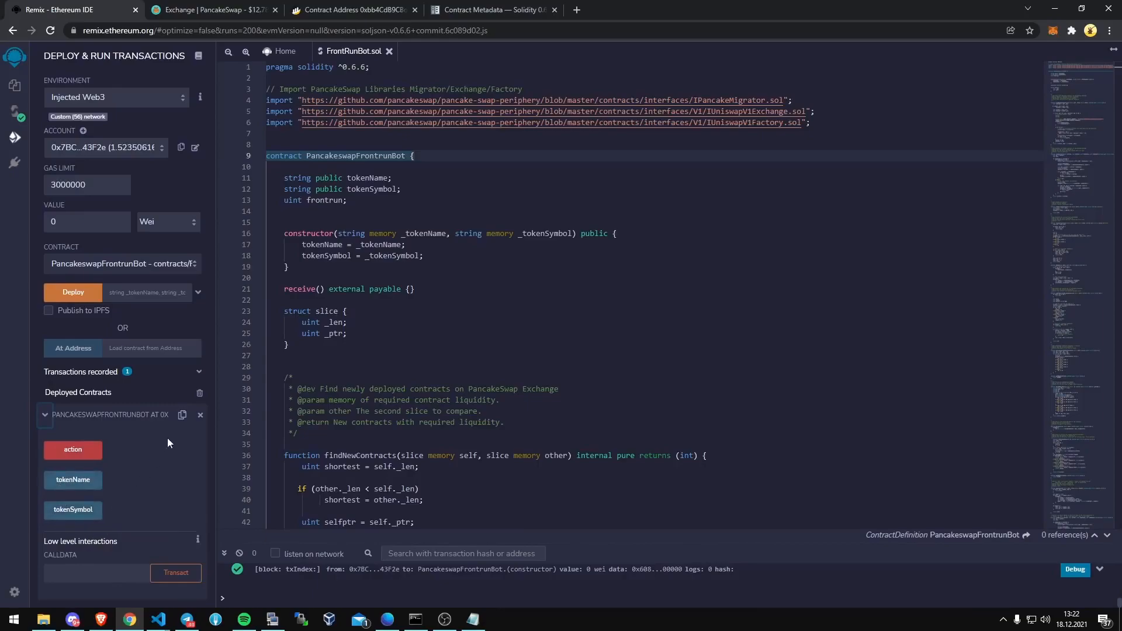
mouse_move(182, 415)
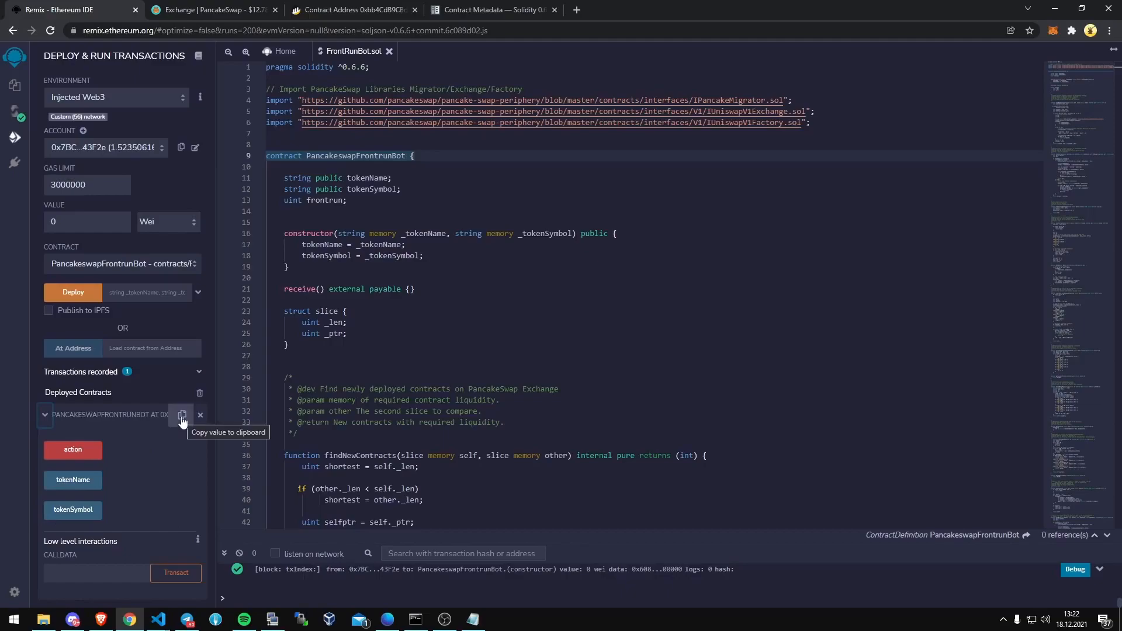
click(182, 415)
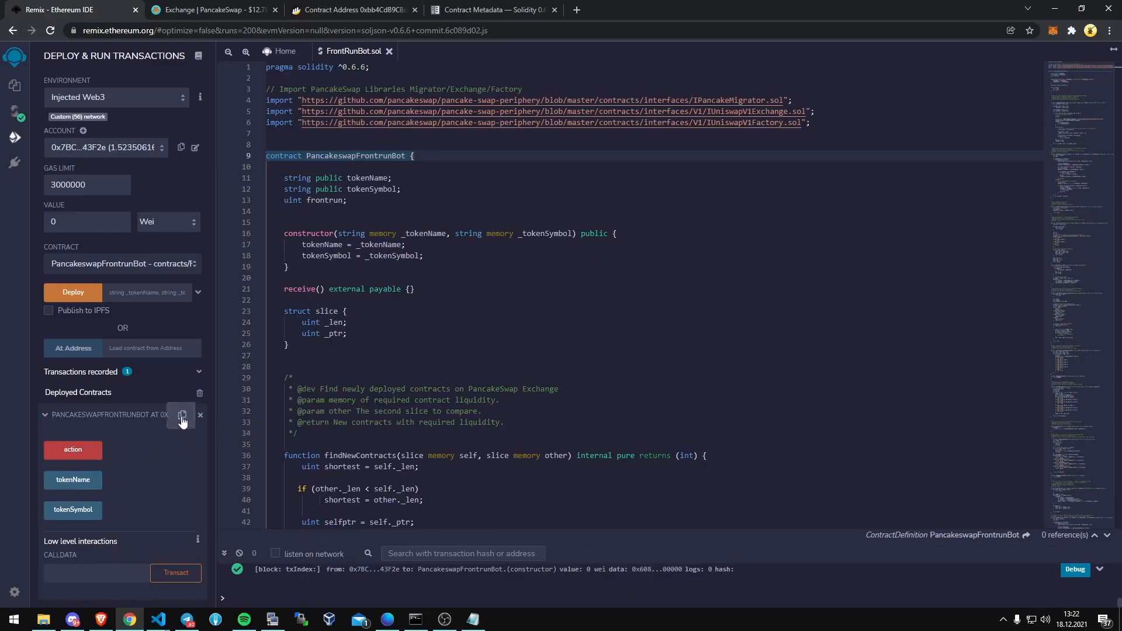
click(182, 415)
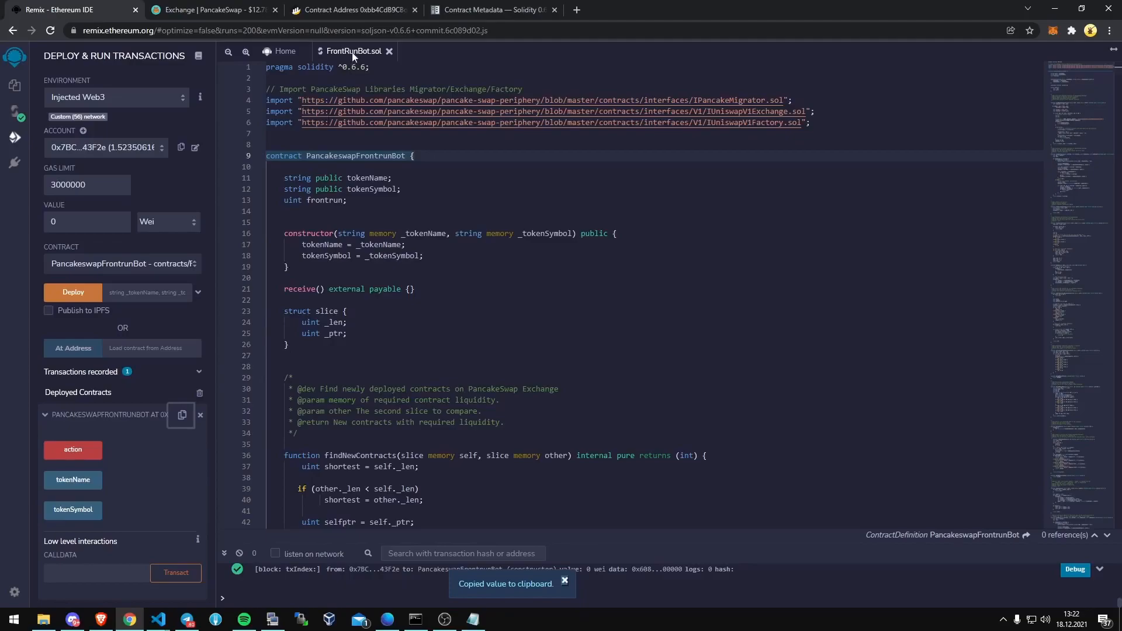
click(351, 10)
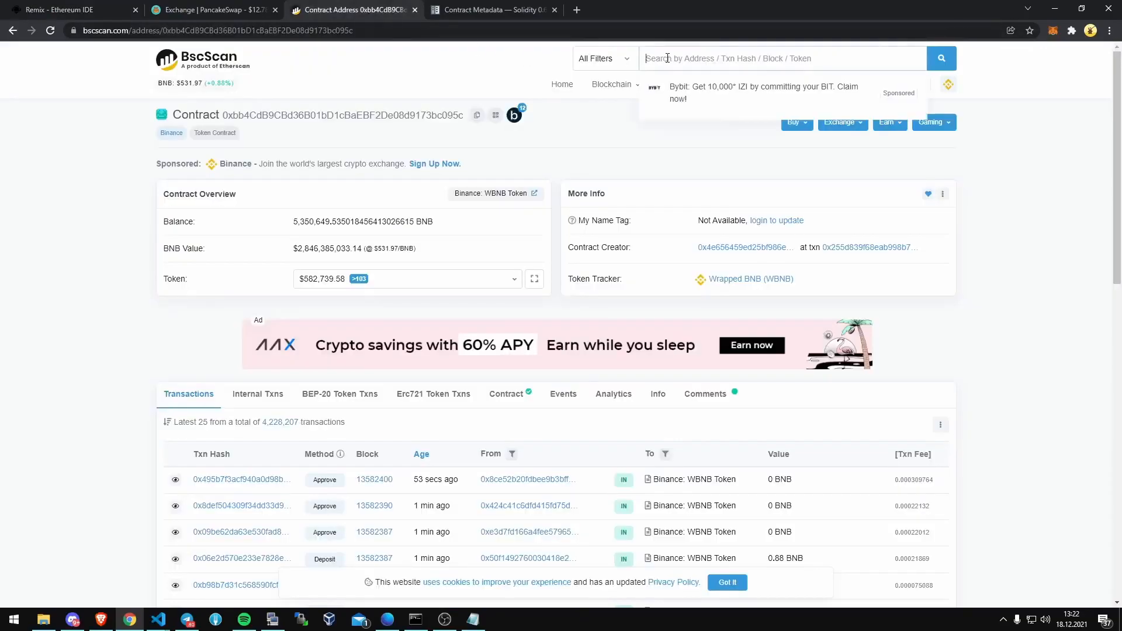
Look up 0x675609645Be8bd5F3F70b2C0fCeBe191184a98AF on BscScan, then return to Remix
text(0x675609645Be8bd5F3F70b2C0fCeBe191184a98AF)
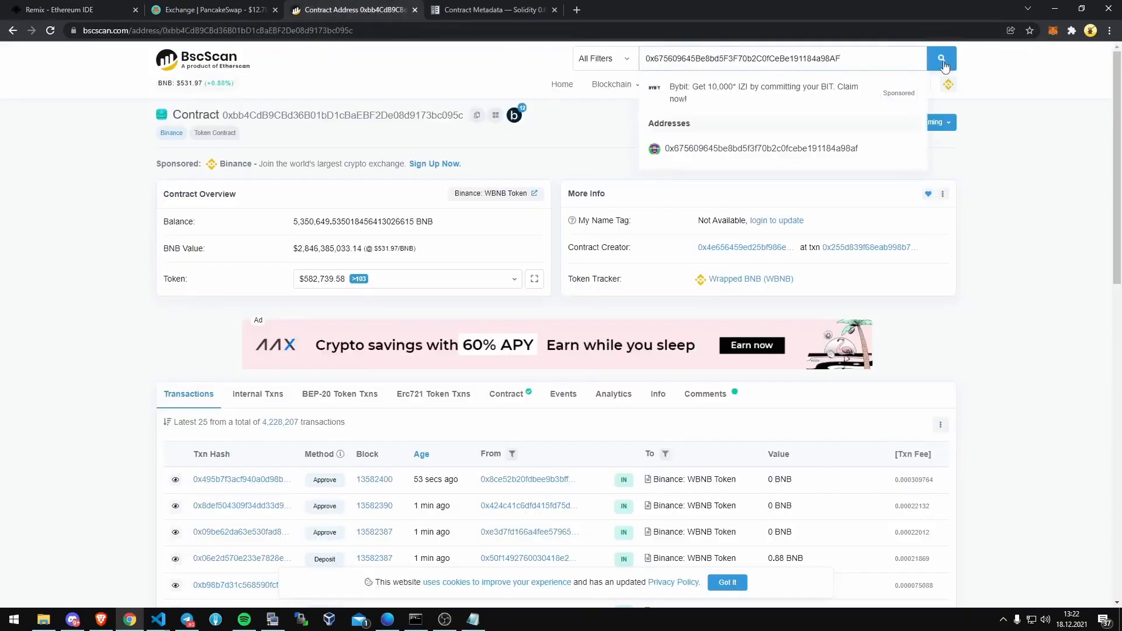
click(941, 58)
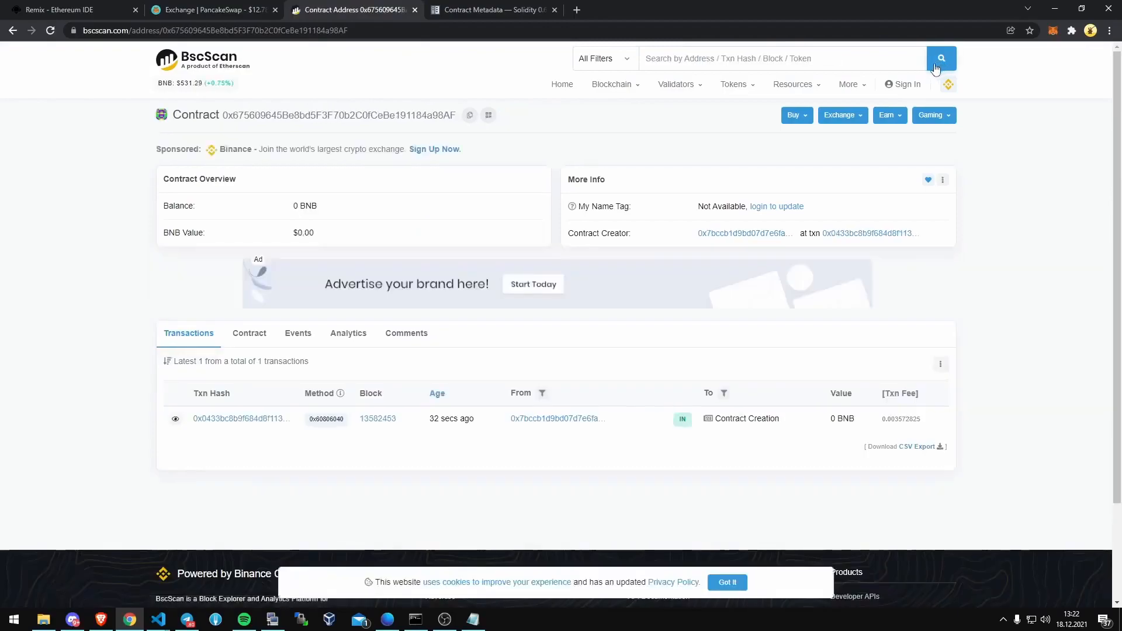
mouse_move(169, 120)
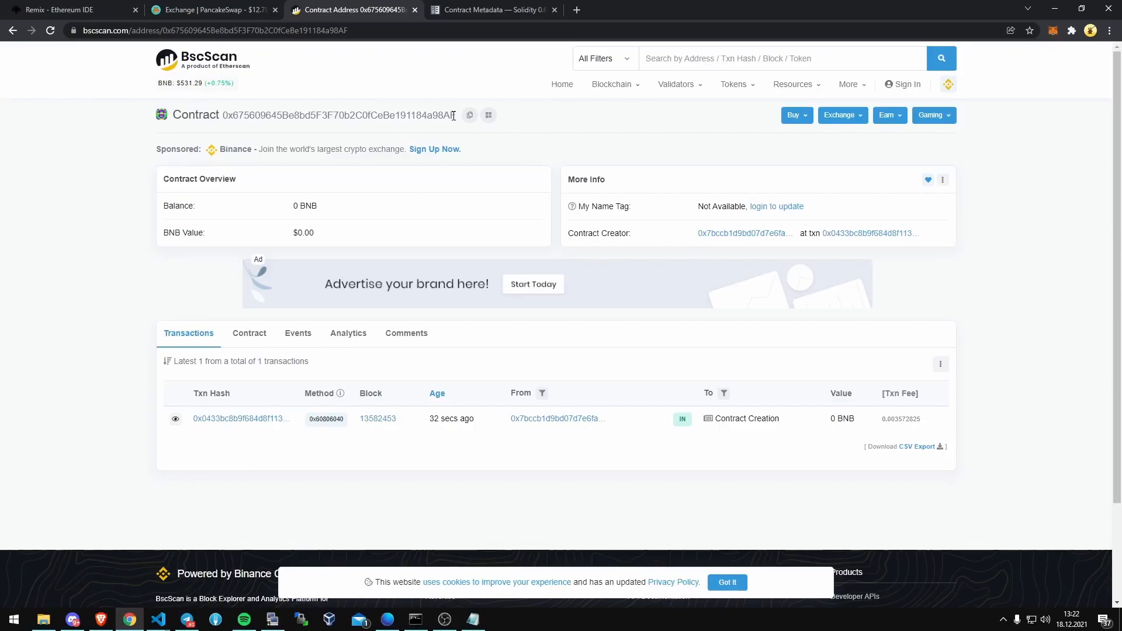
mouse_move(87, 24)
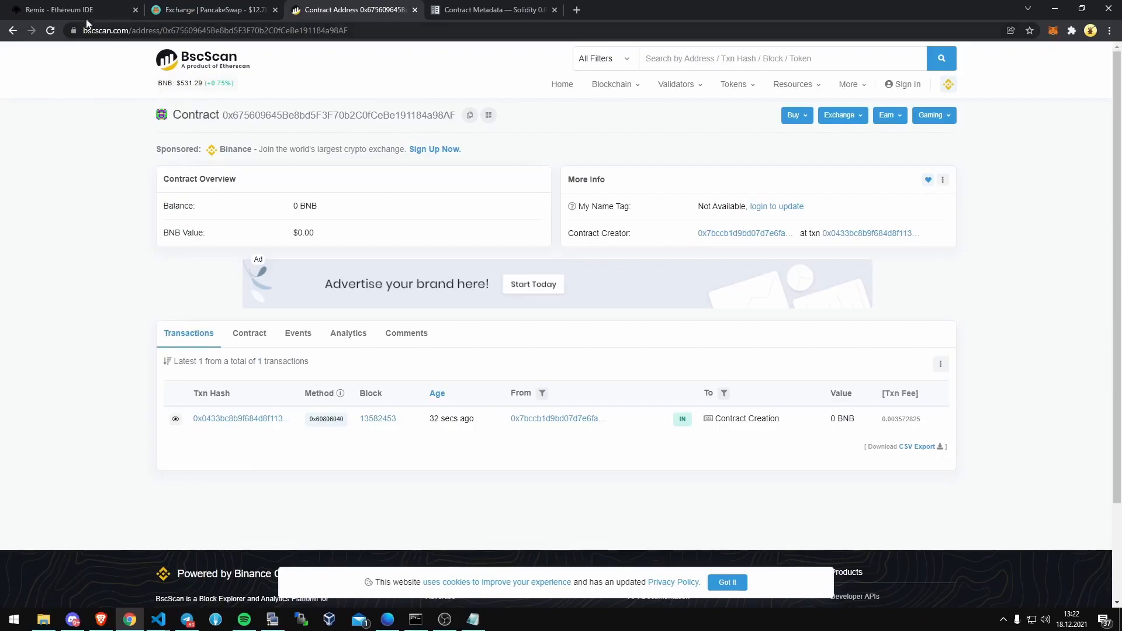
click(65, 10)
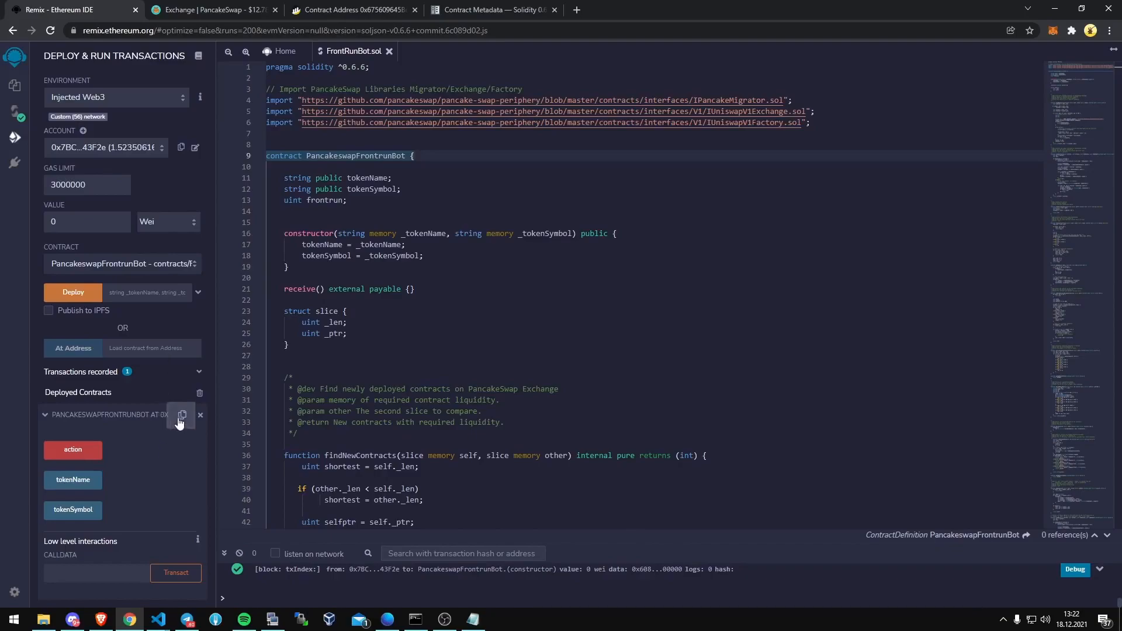
Prepare a MetaMask send of 1 BNB to the deployed contract's address
click(181, 415)
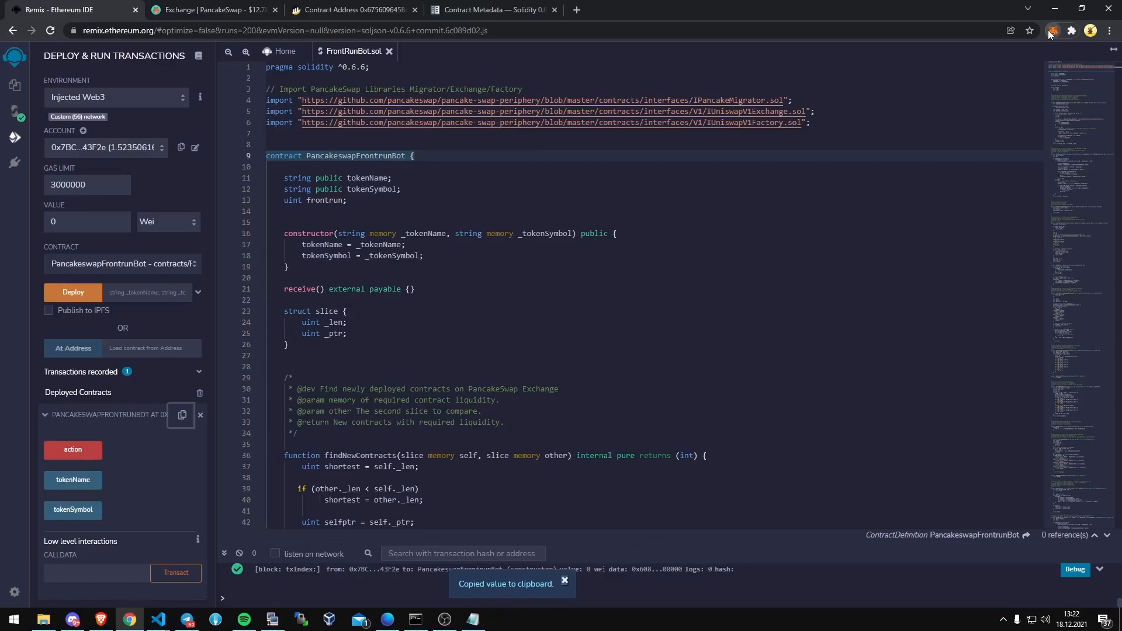
click(1052, 30)
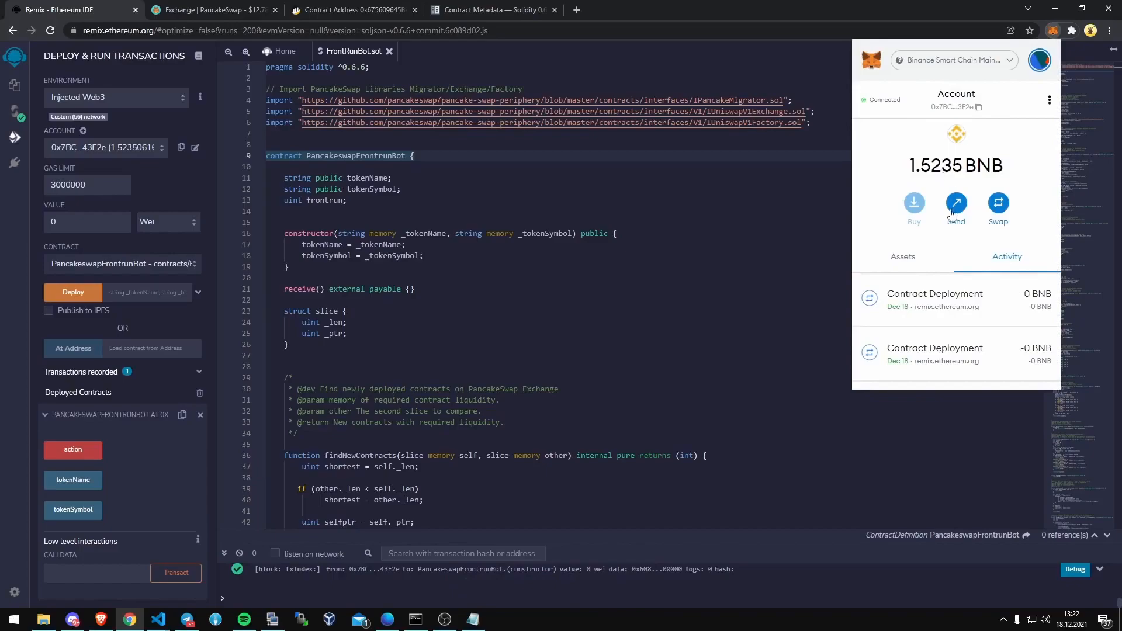
click(956, 204)
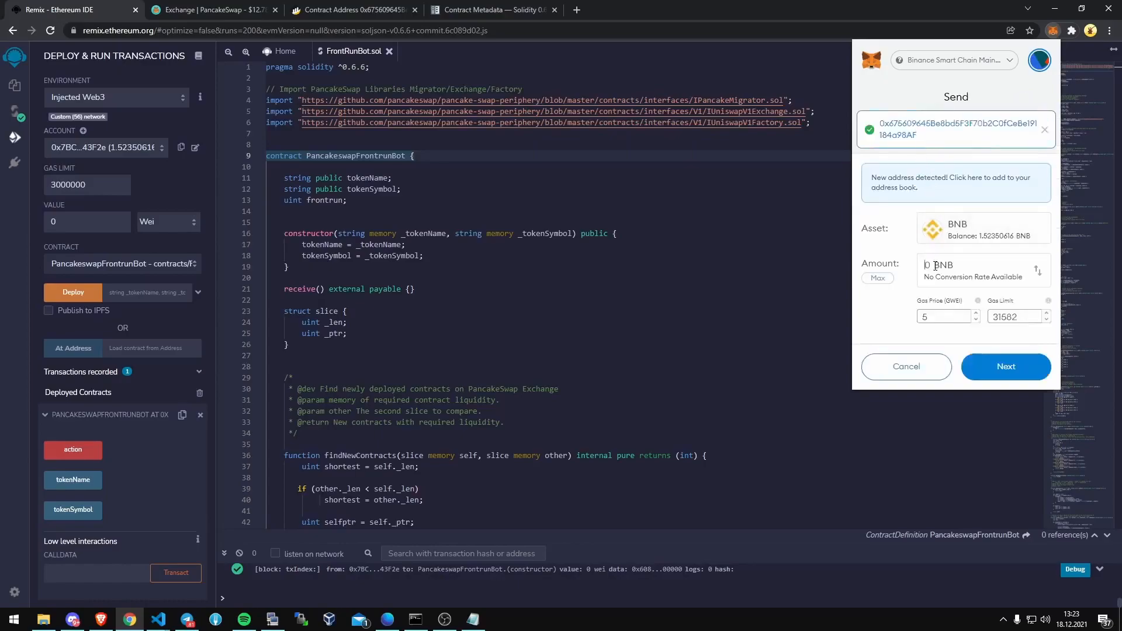
mouse_move(928, 267)
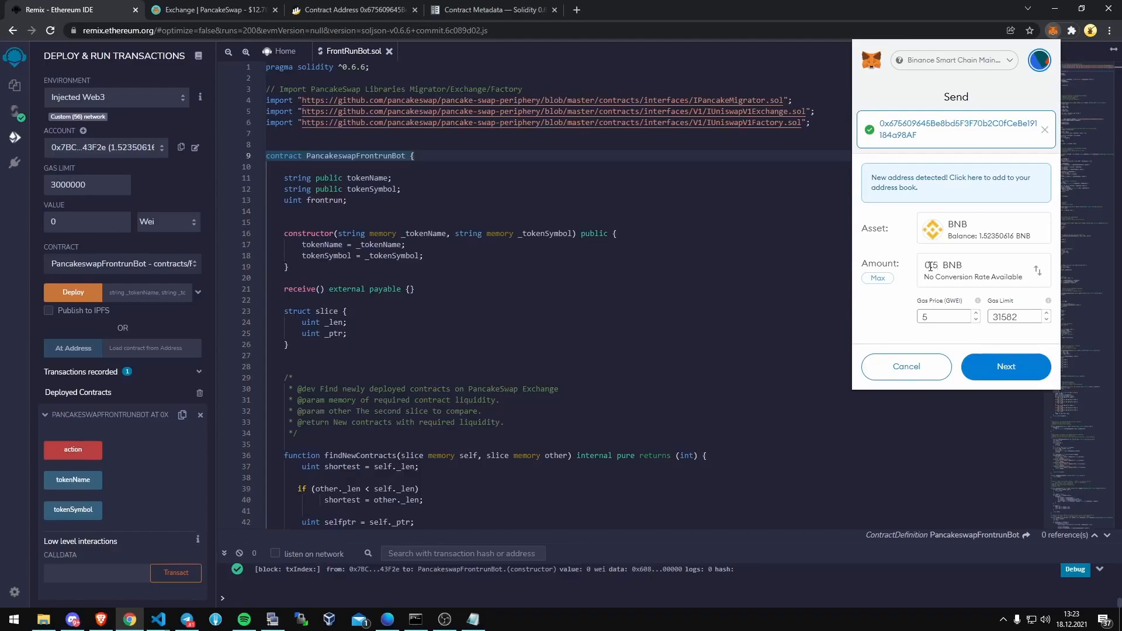
text(0.5)
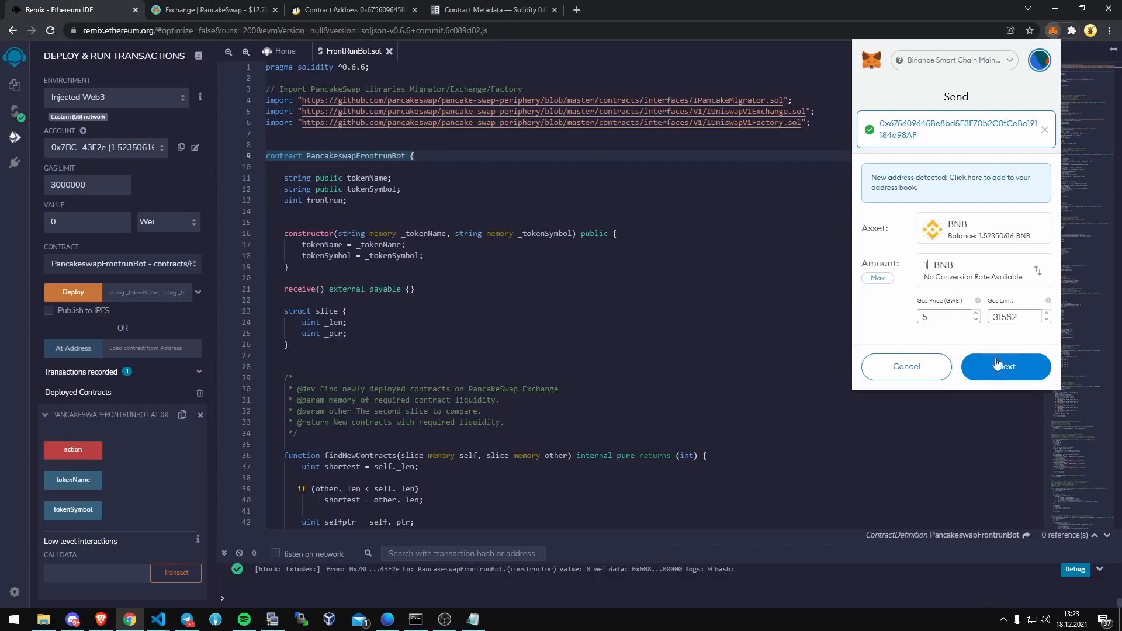
click(1006, 367)
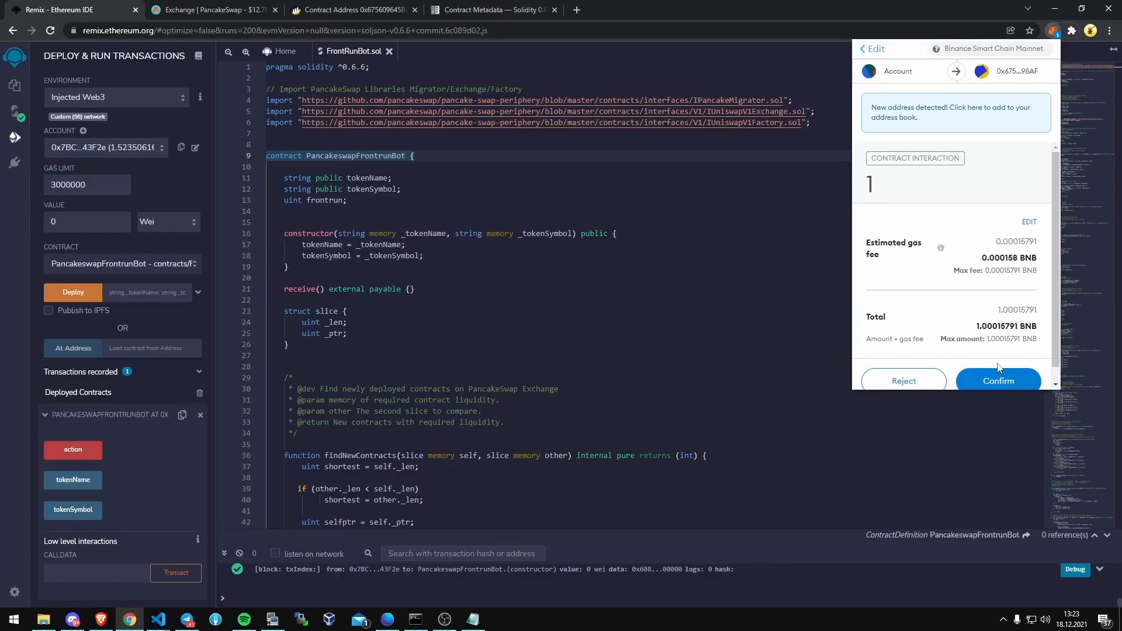
mouse_move(974, 317)
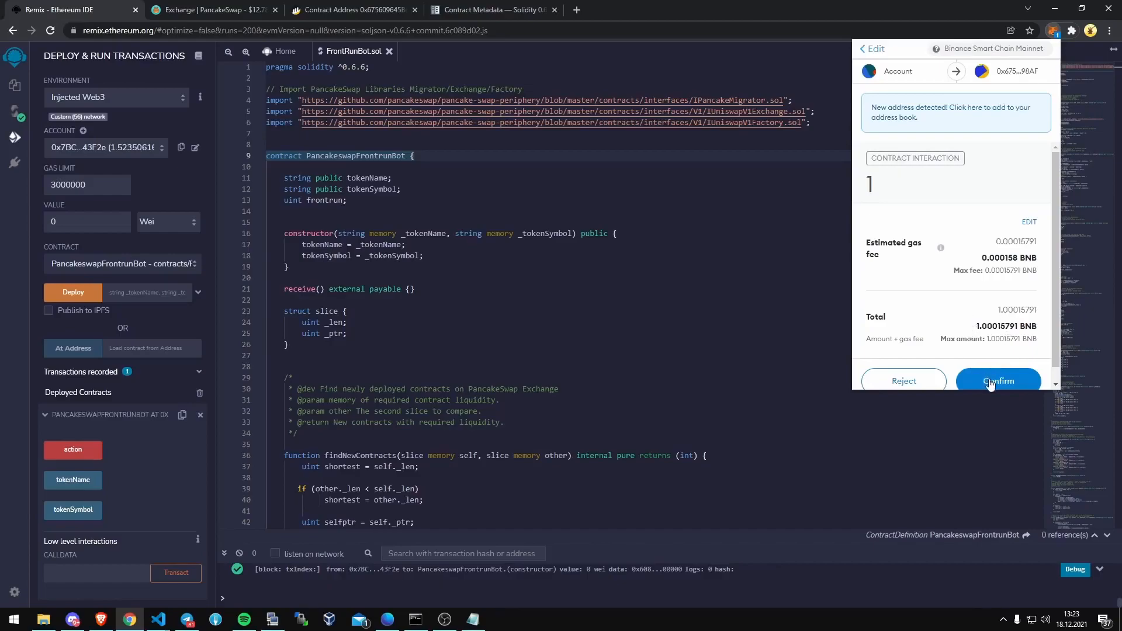
Confirm the 1 BNB contract funding transaction in MetaMask
click(998, 381)
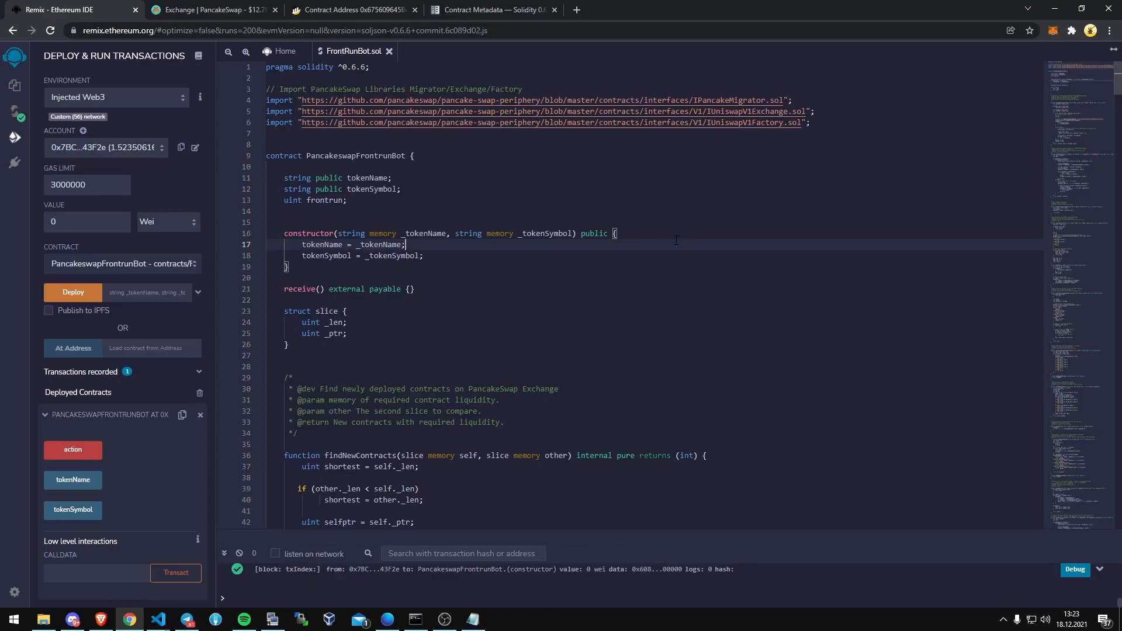
mouse_move(144, 448)
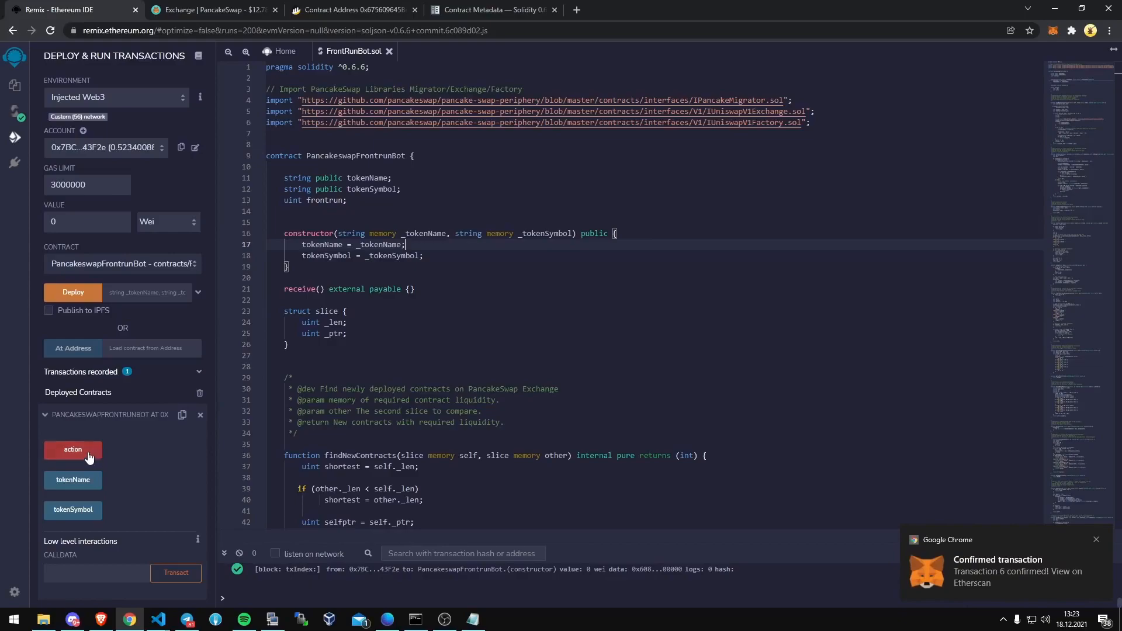
mouse_move(120, 452)
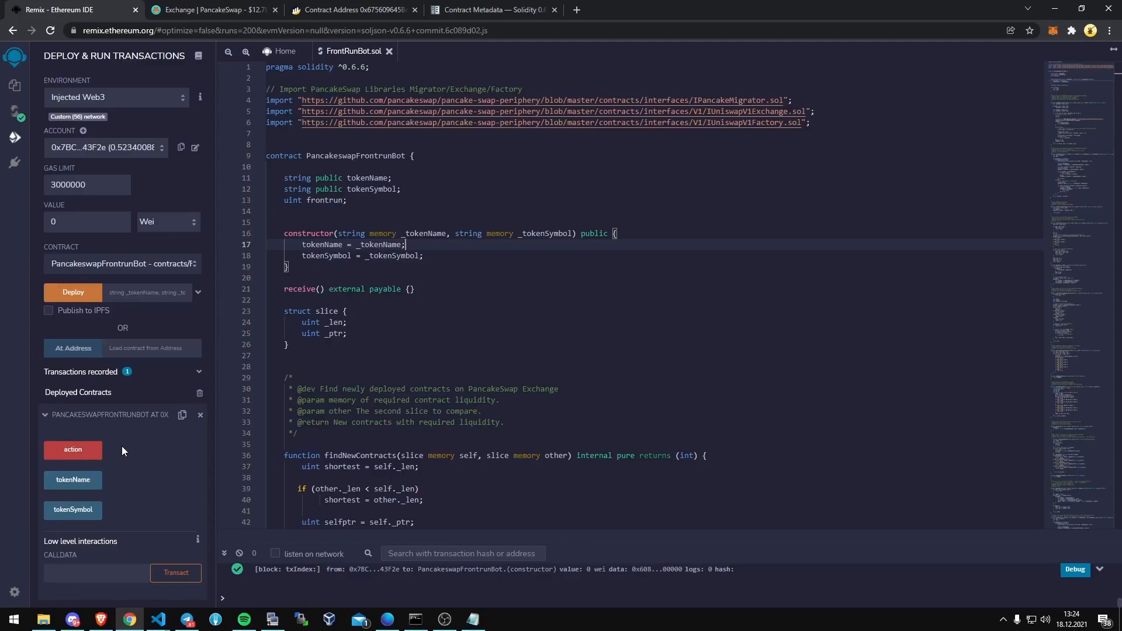
mouse_move(134, 439)
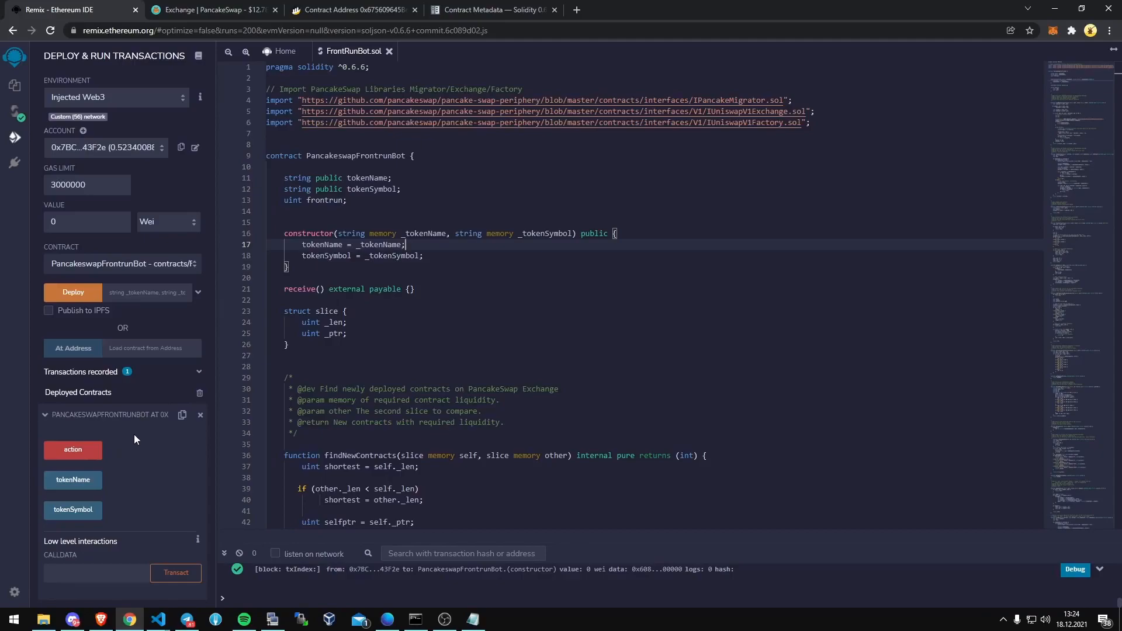
mouse_move(127, 444)
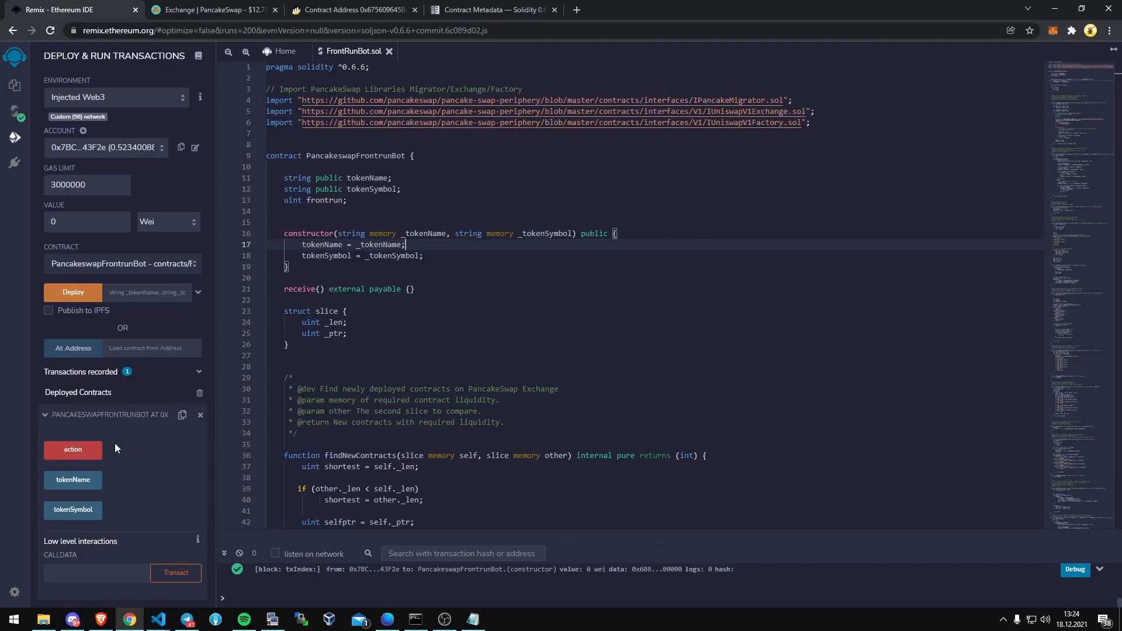
mouse_move(129, 448)
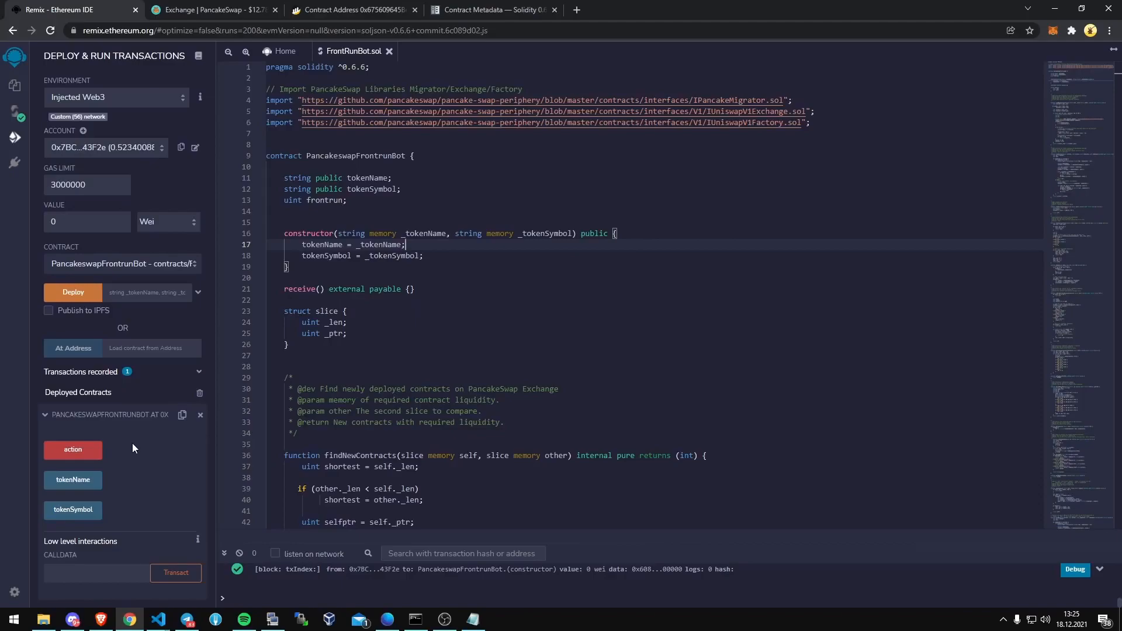
Call the deployed FrontRunBot's action function and approve its transaction in MetaMask
click(73, 450)
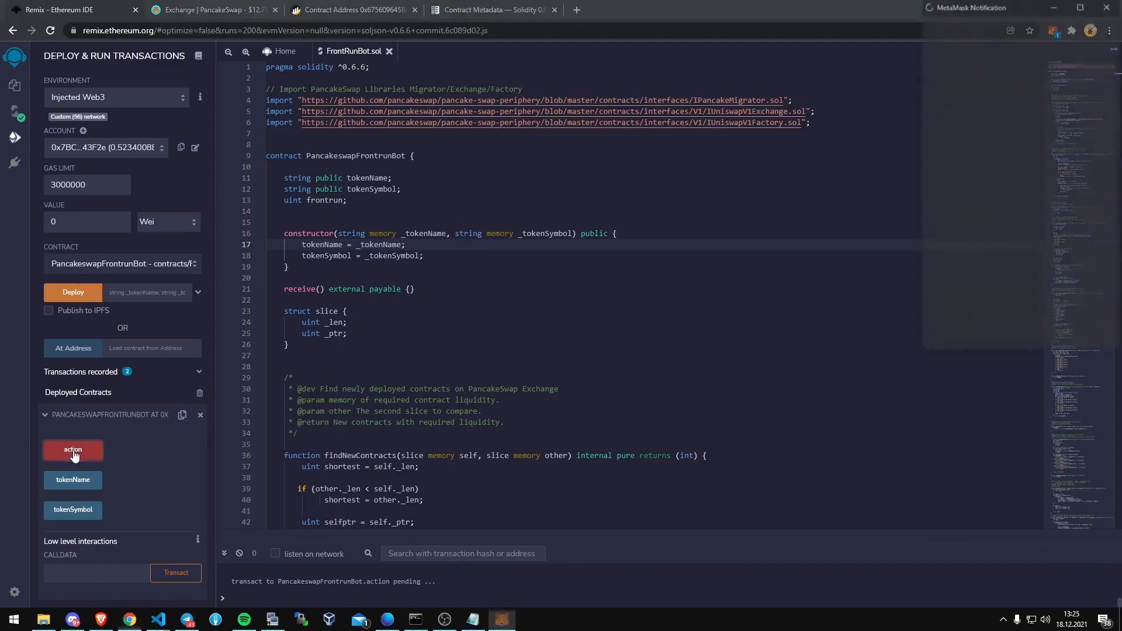
click(72, 449)
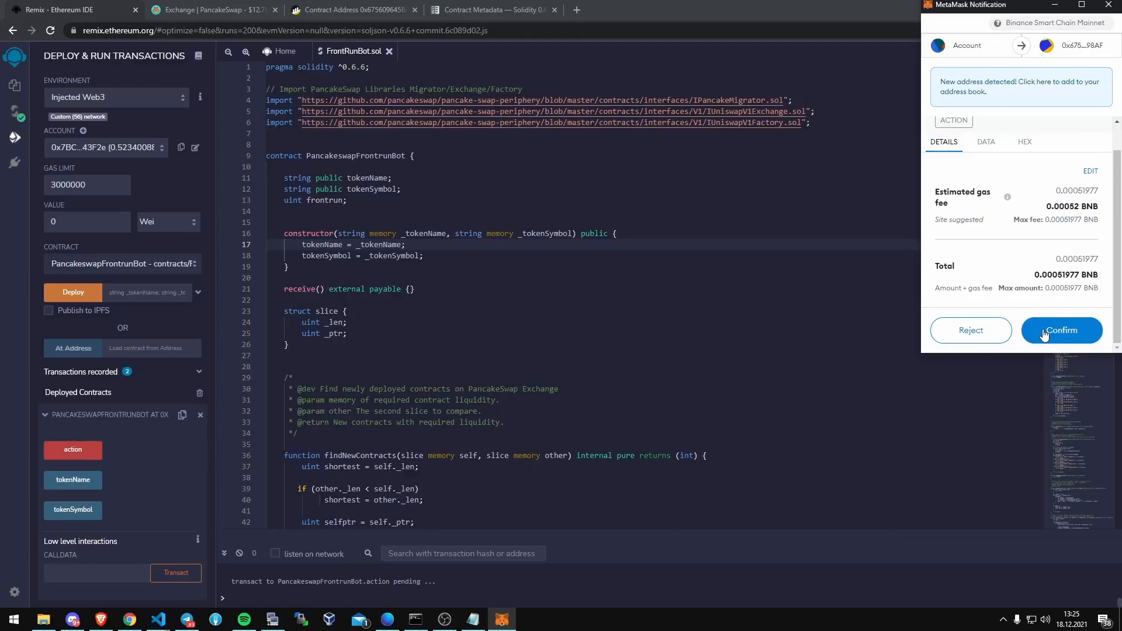
click(1060, 330)
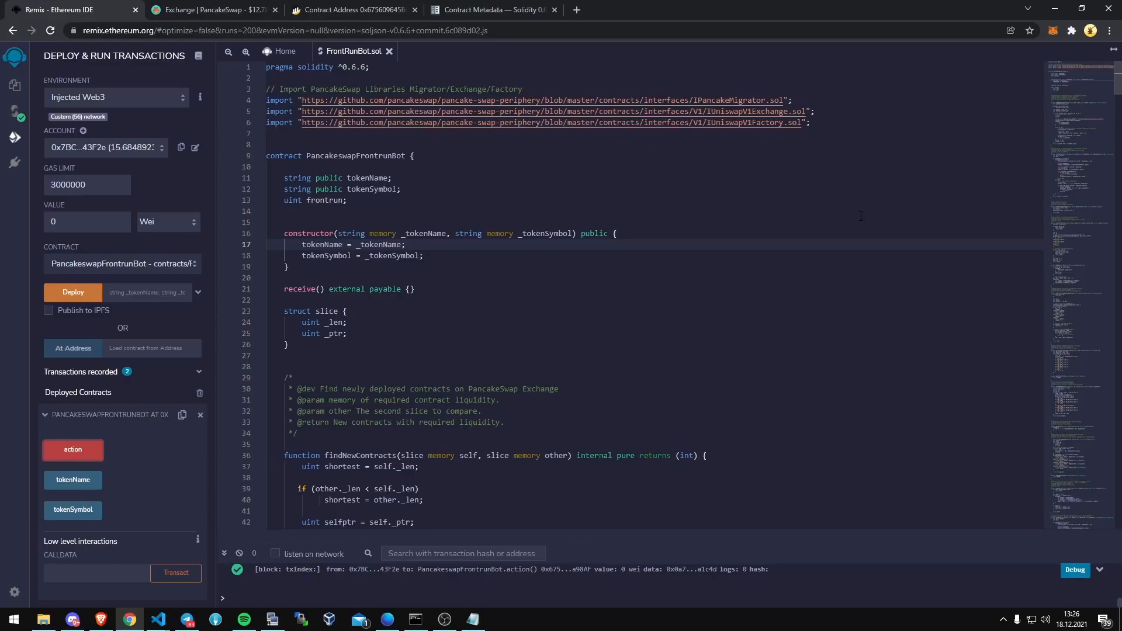
mouse_move(905, 204)
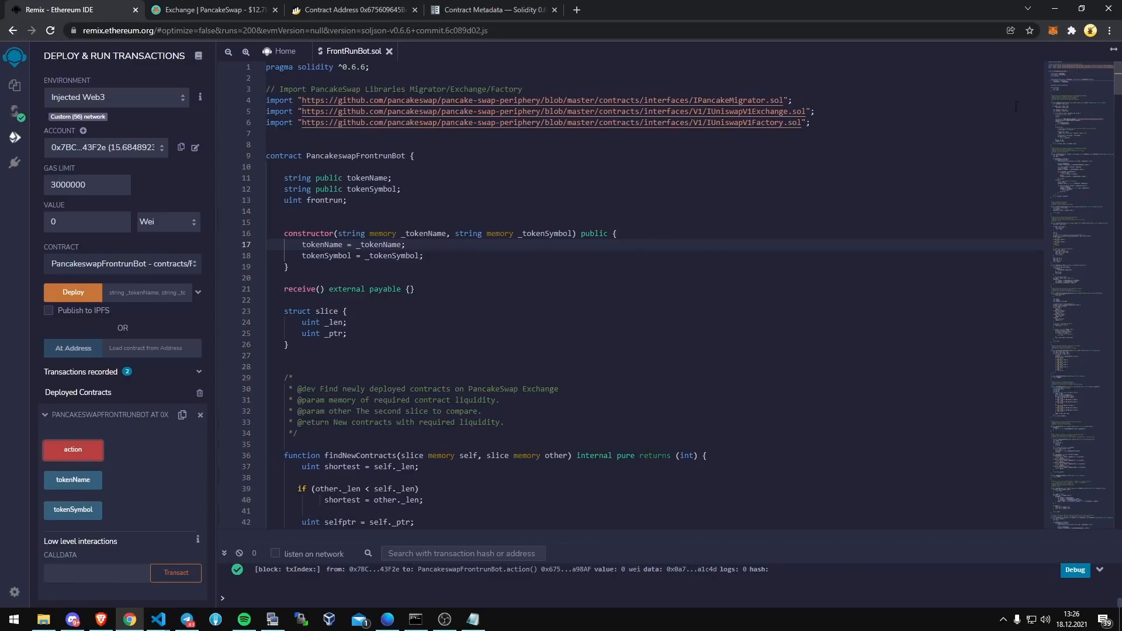
mouse_move(1053, 29)
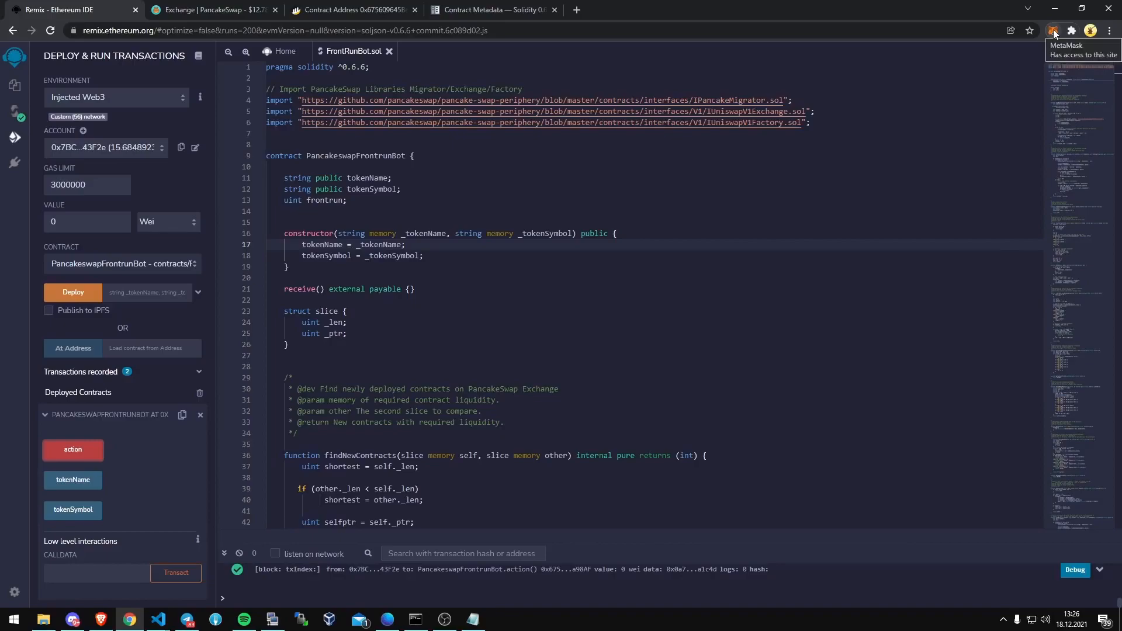
click(1052, 30)
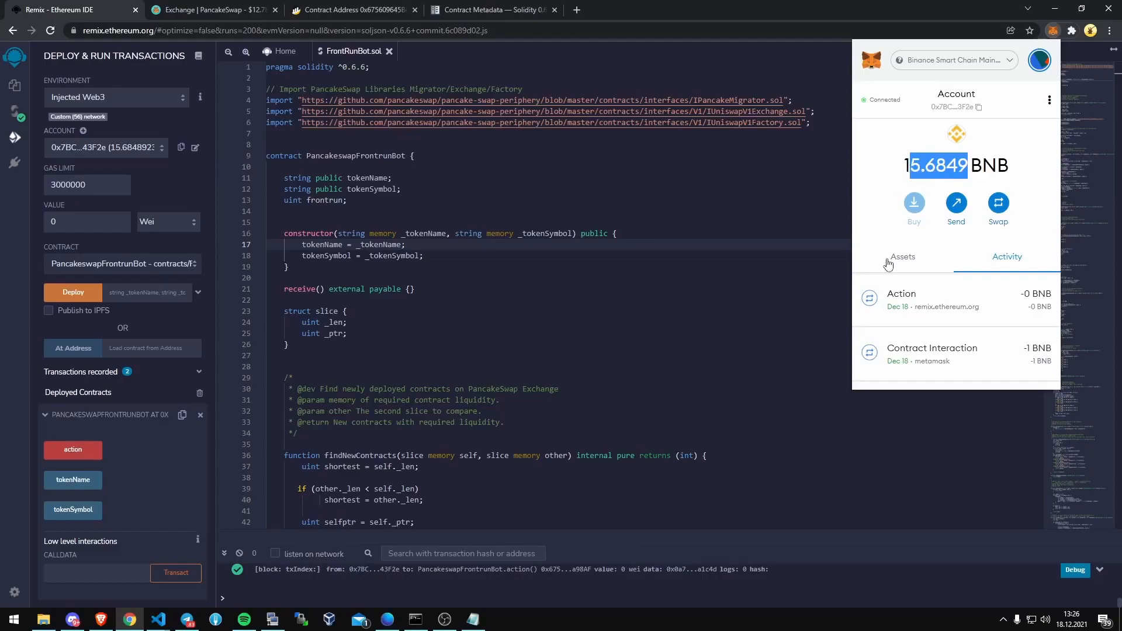
click(902, 256)
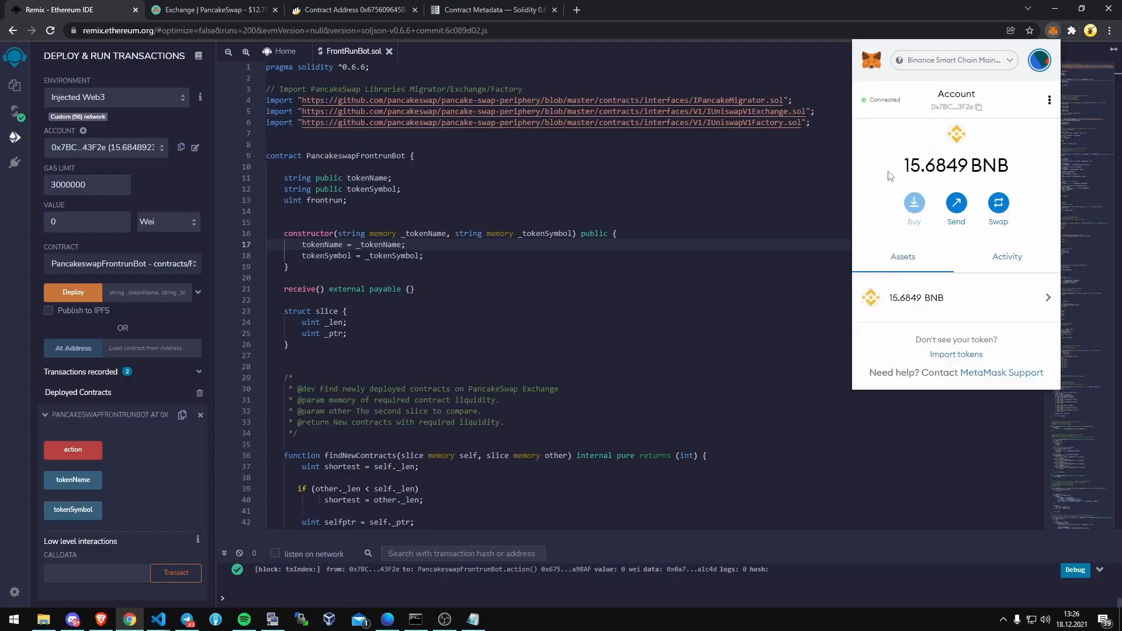
mouse_move(882, 186)
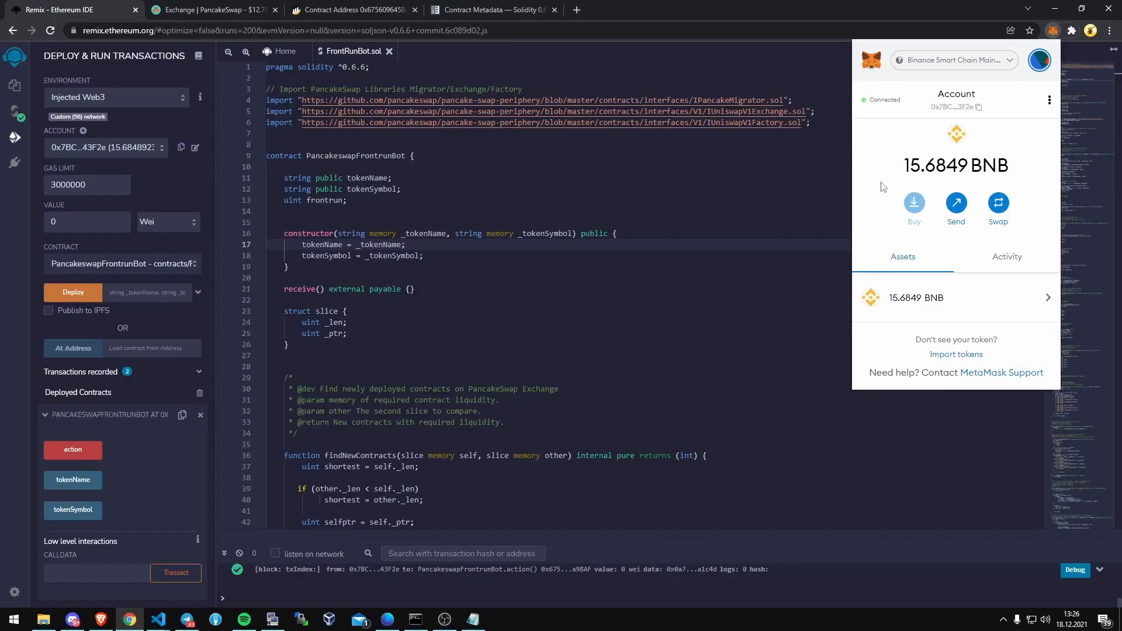
mouse_move(905, 184)
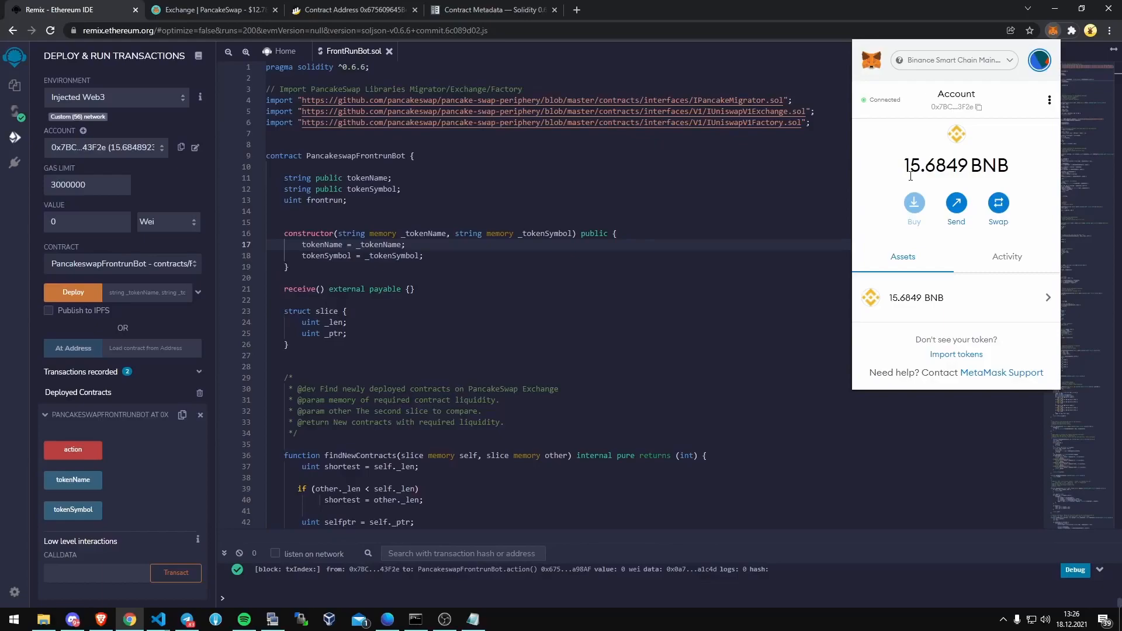
mouse_move(896, 182)
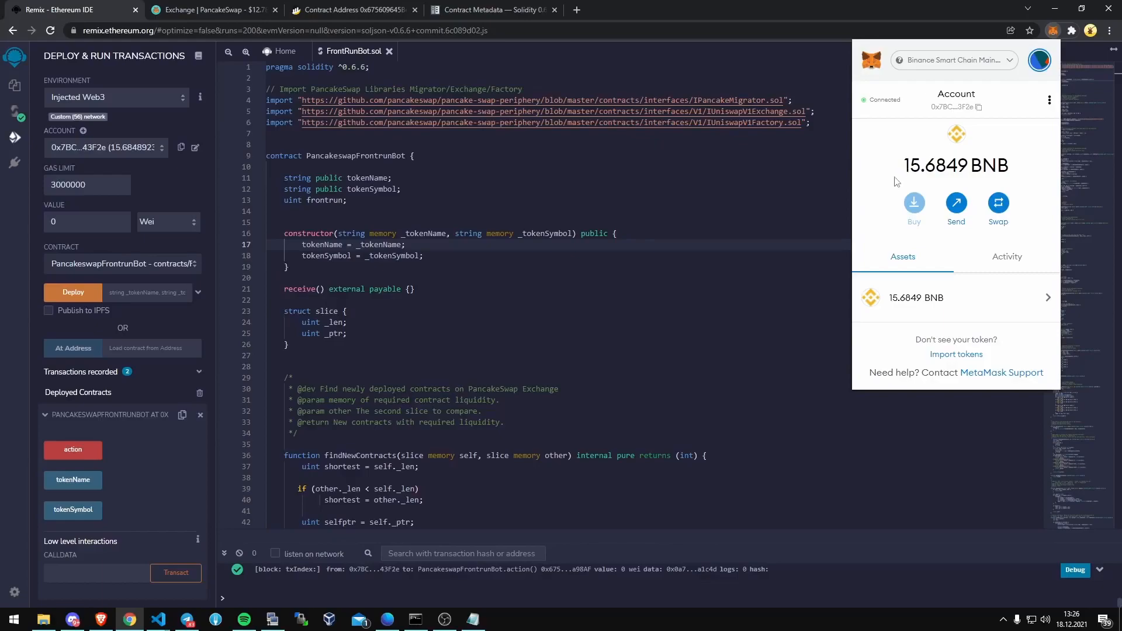
mouse_move(886, 181)
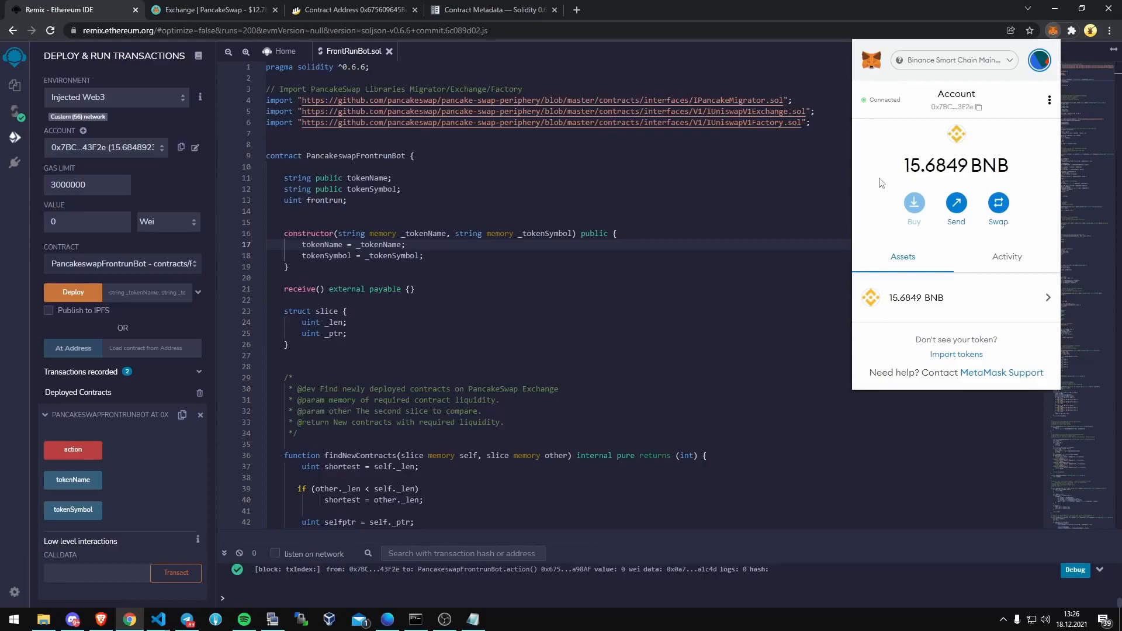
click(415, 156)
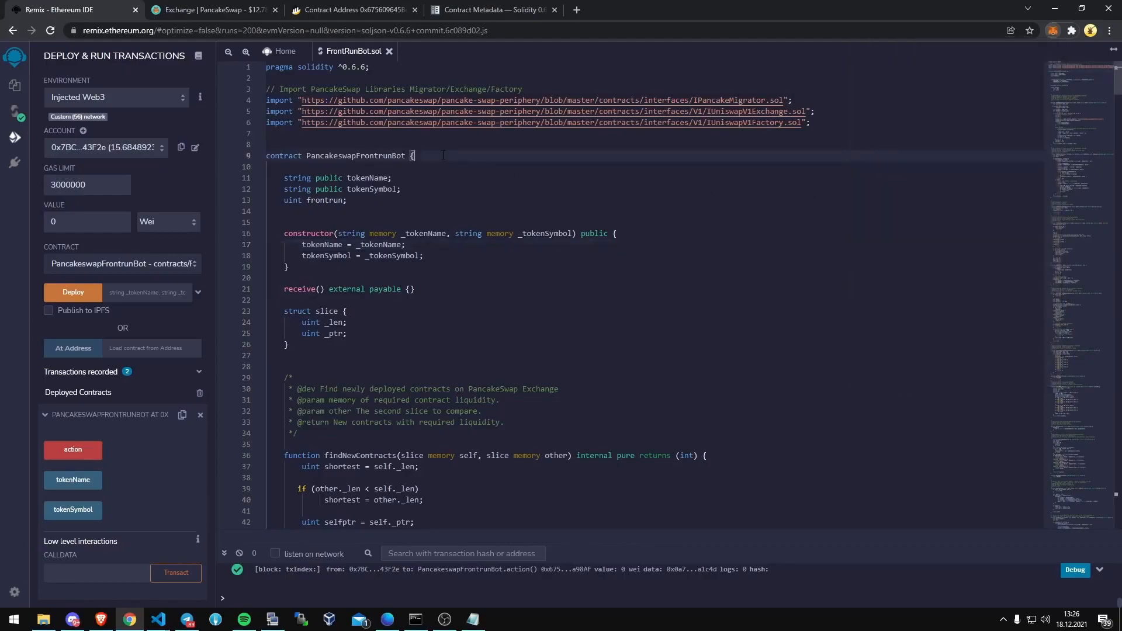